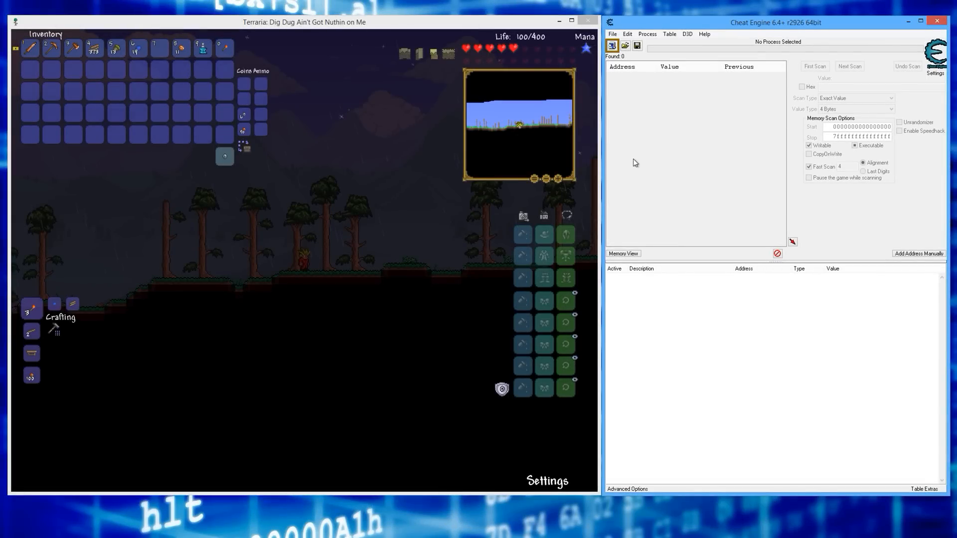
Choose Terraria.exe from the Process List and attach Cheat Engine to it.
click(611, 45)
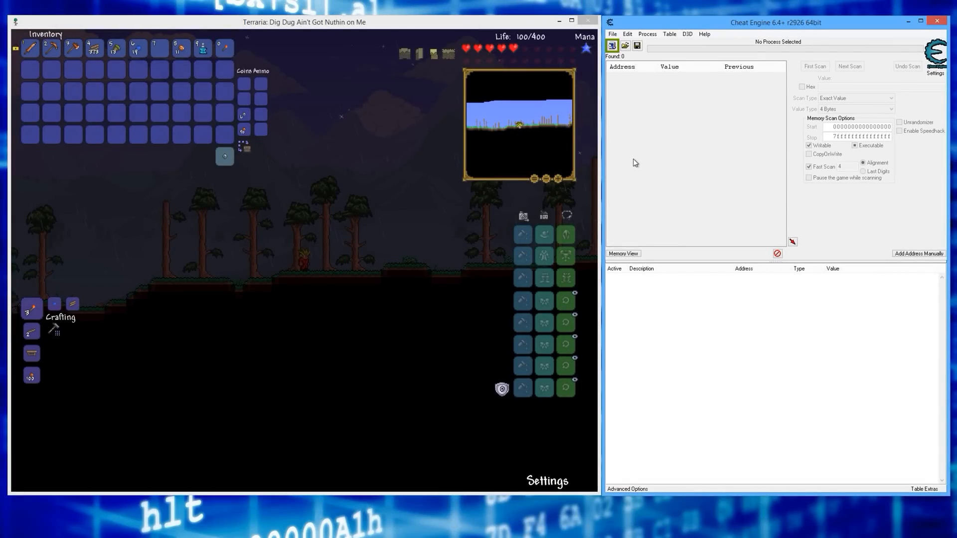
mouse_move(305, 31)
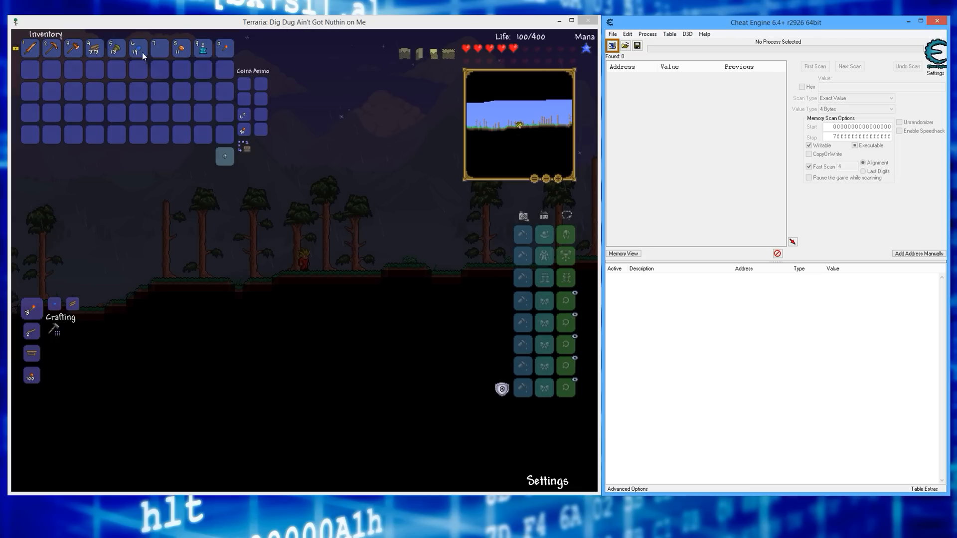
click(611, 45)
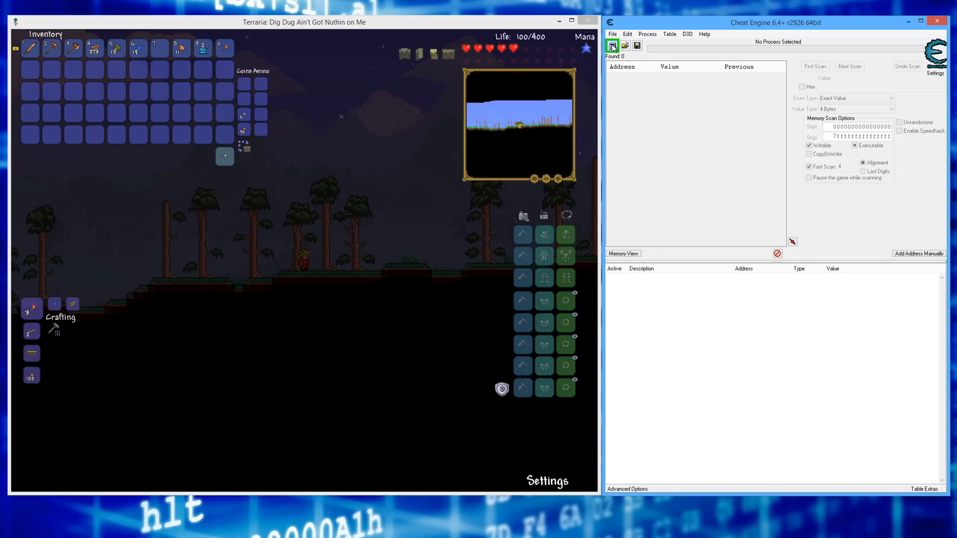
click(611, 45)
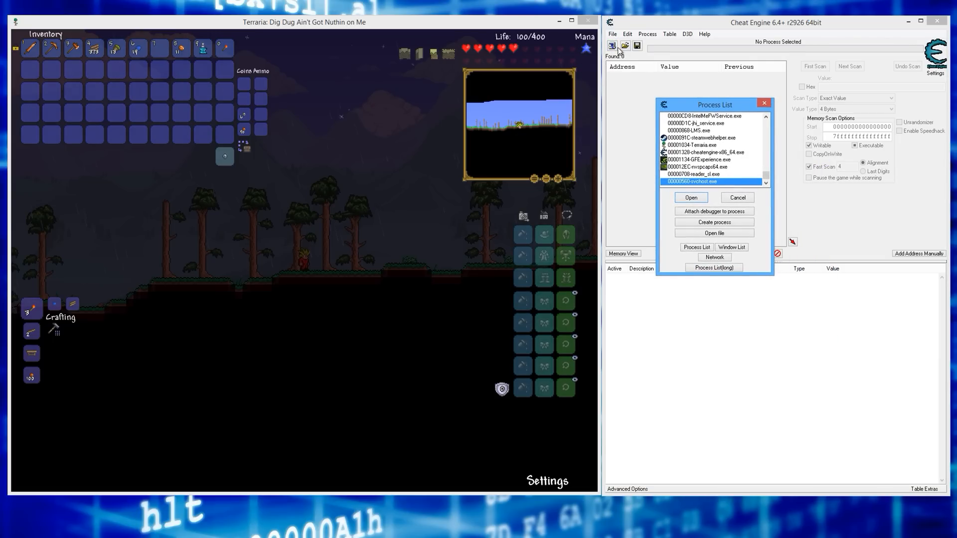
click(699, 146)
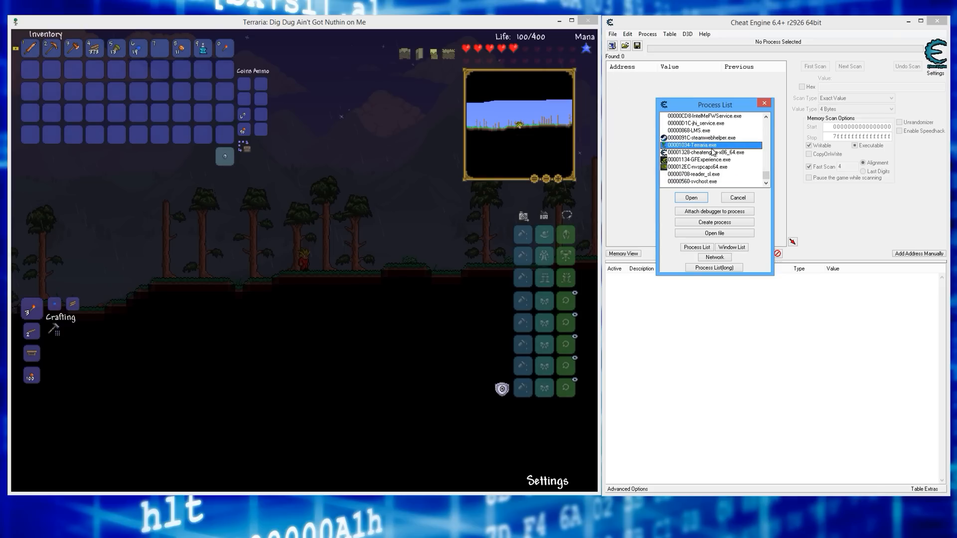
mouse_move(702, 146)
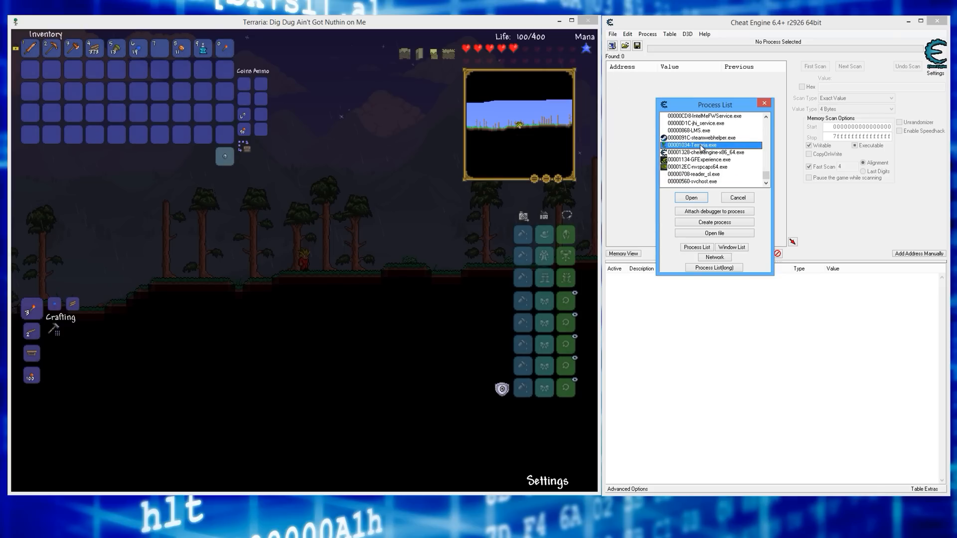
click(689, 198)
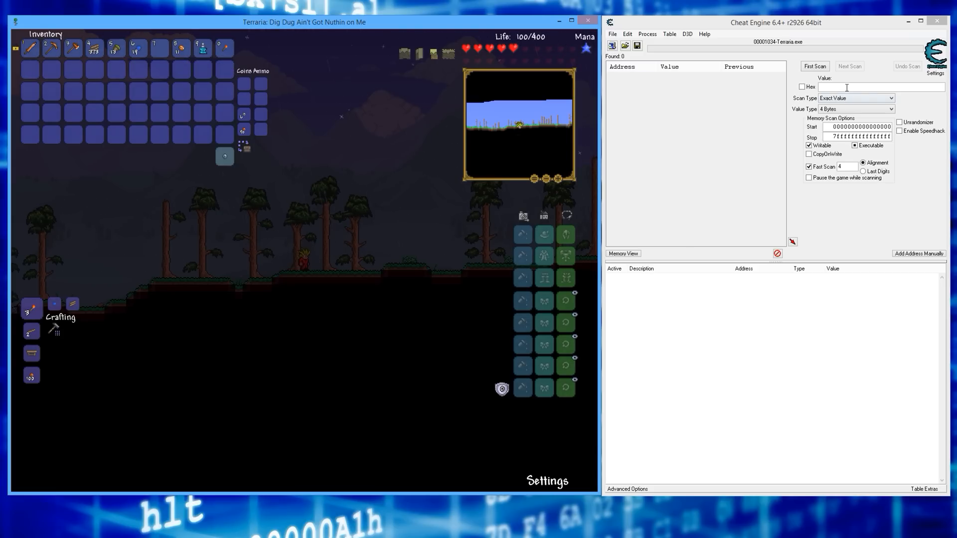
Scan for stack count 11, narrow to one address, add it and change its value.
text(11)
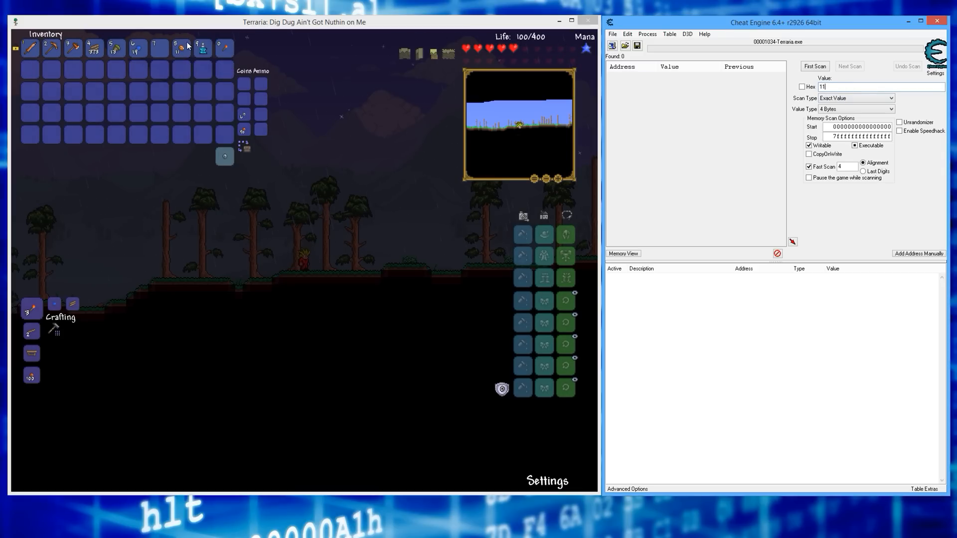
click(814, 66)
text(10)
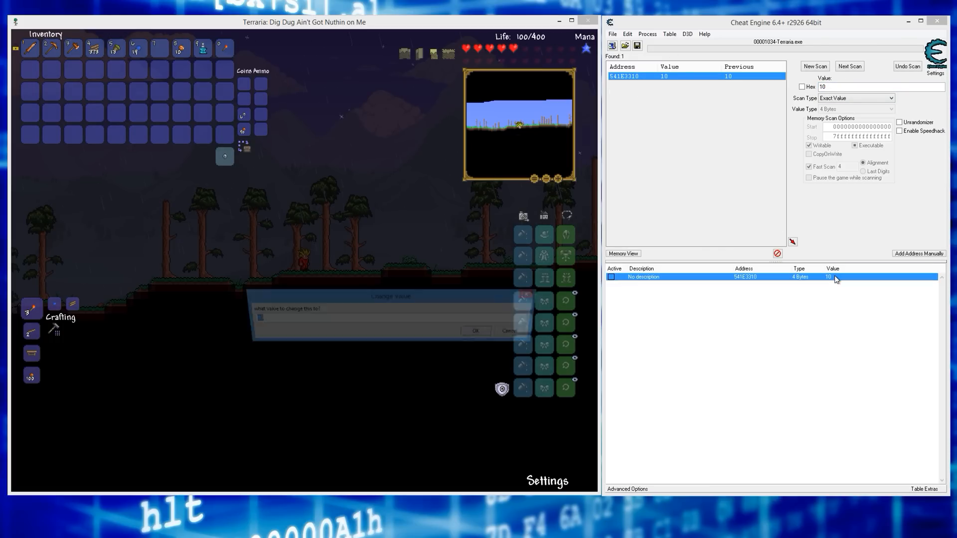
click(475, 330)
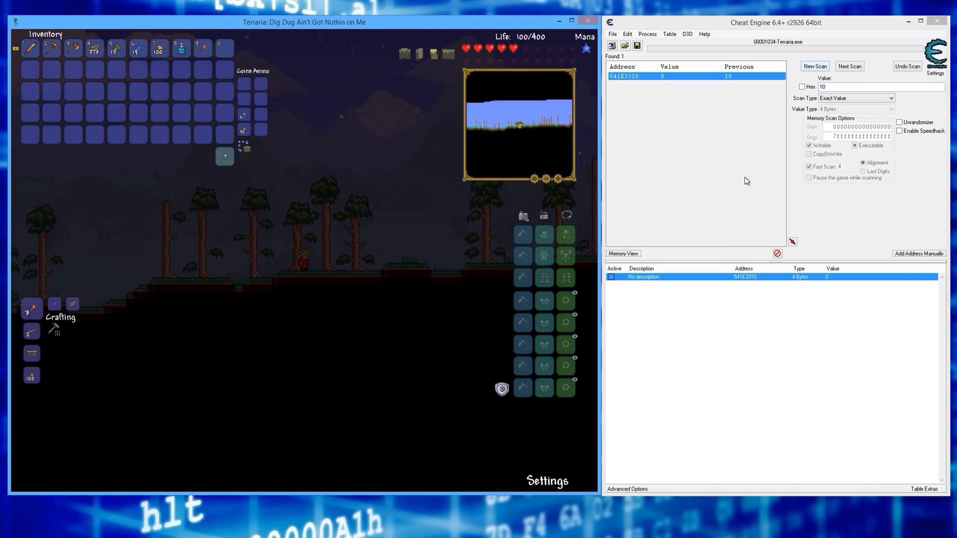
Start a New Scan and confirm deleting the saved stack address from the table.
click(814, 66)
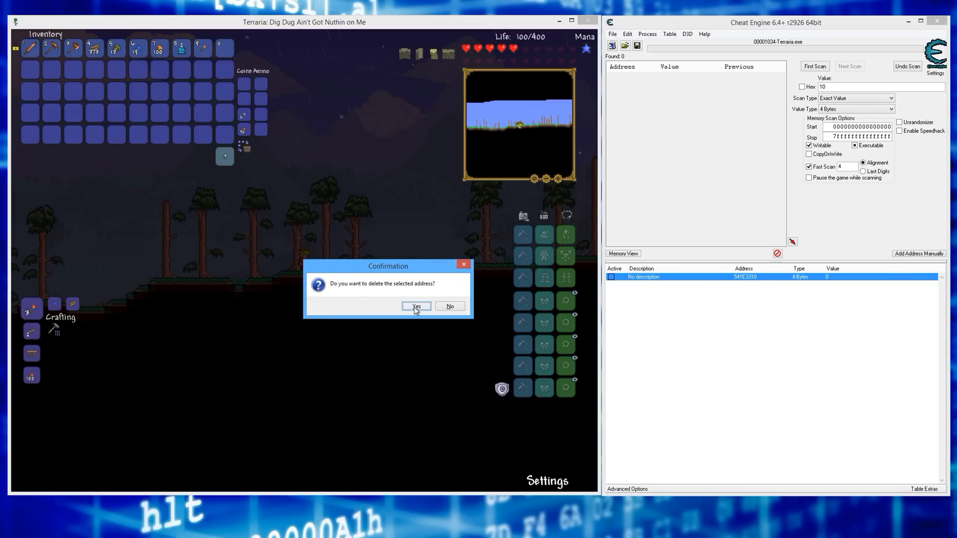
click(415, 306)
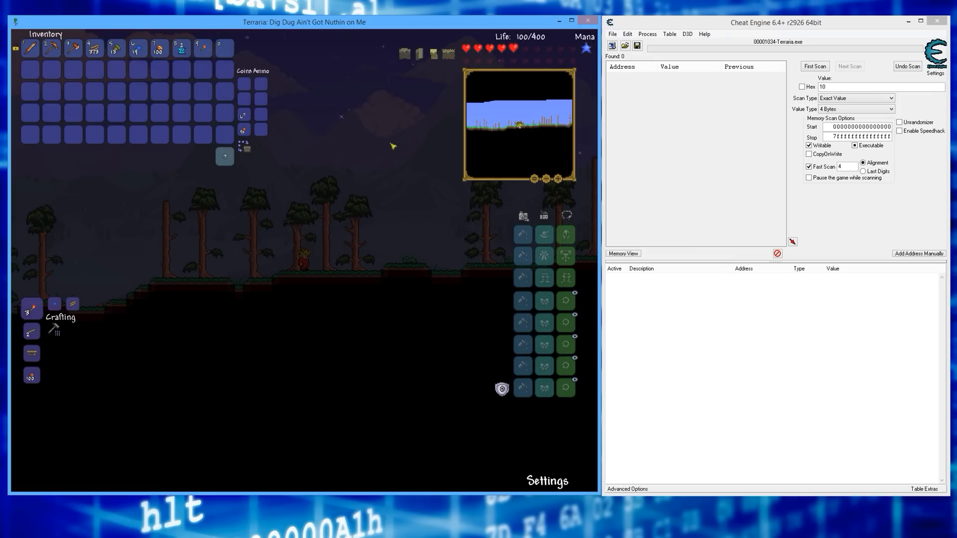
mouse_move(645, 124)
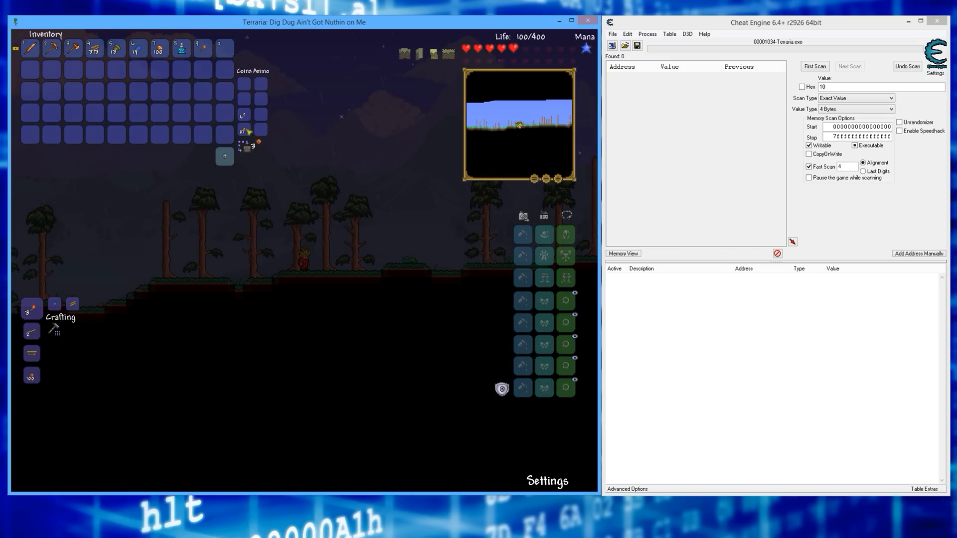
Scan for 3, narrow with 4 and 5 to address 541E4734, and set it to 99.
text(3)
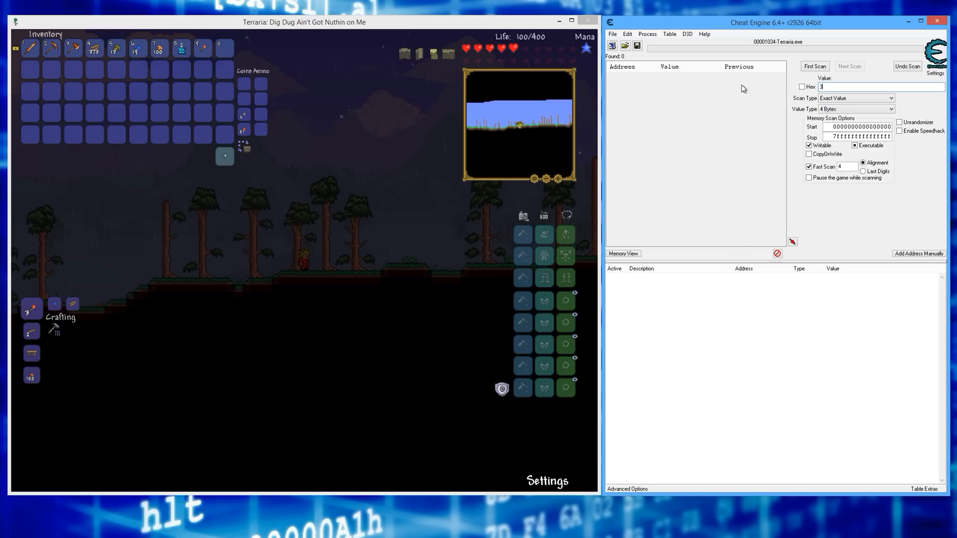
click(814, 66)
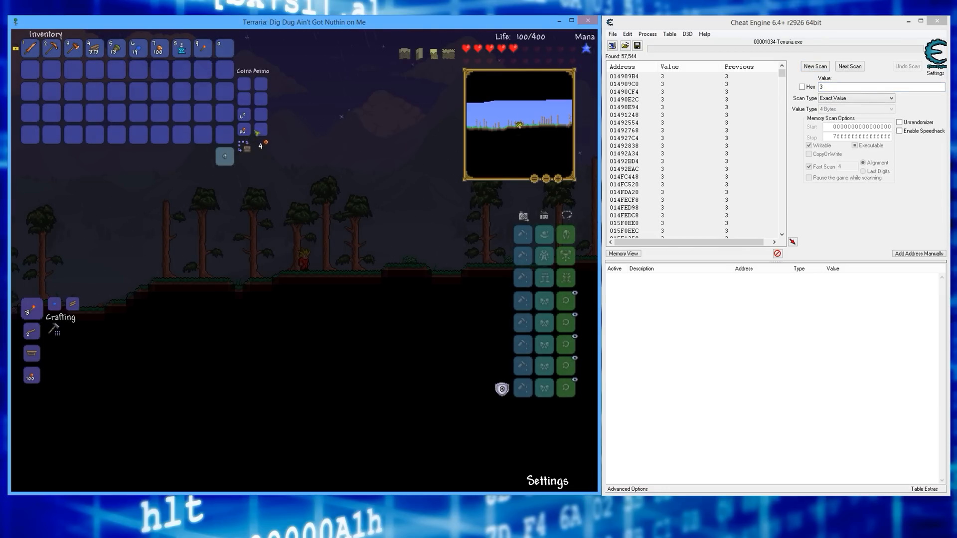
click(849, 66)
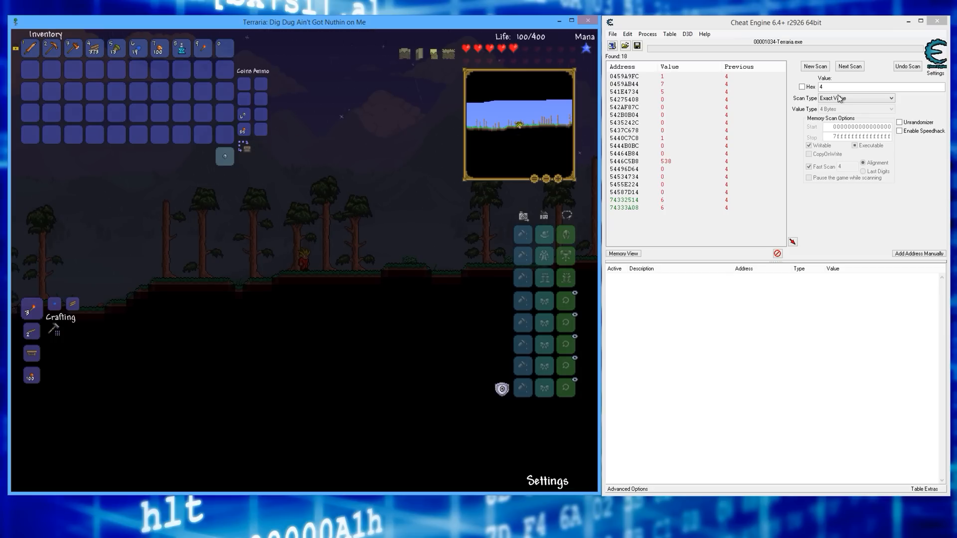
click(849, 66)
text(99)
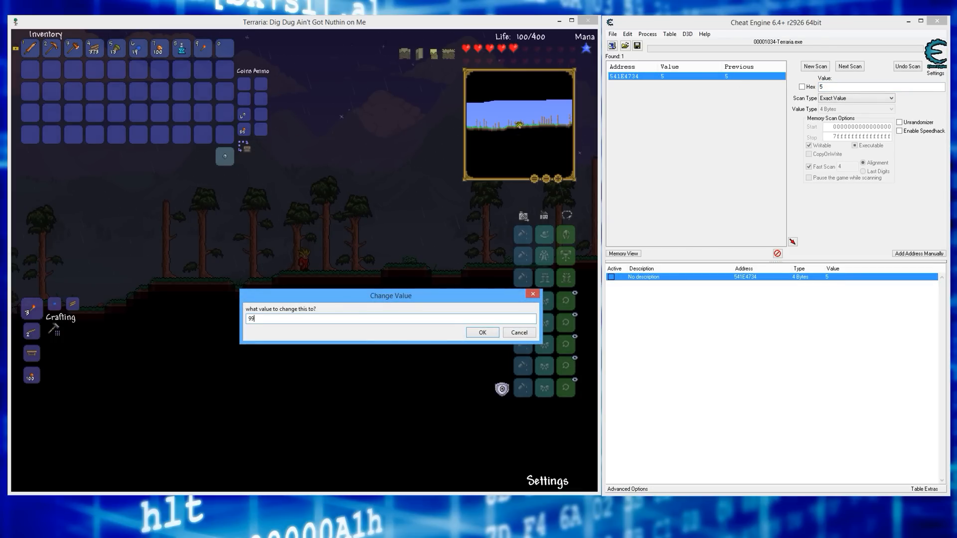
click(481, 332)
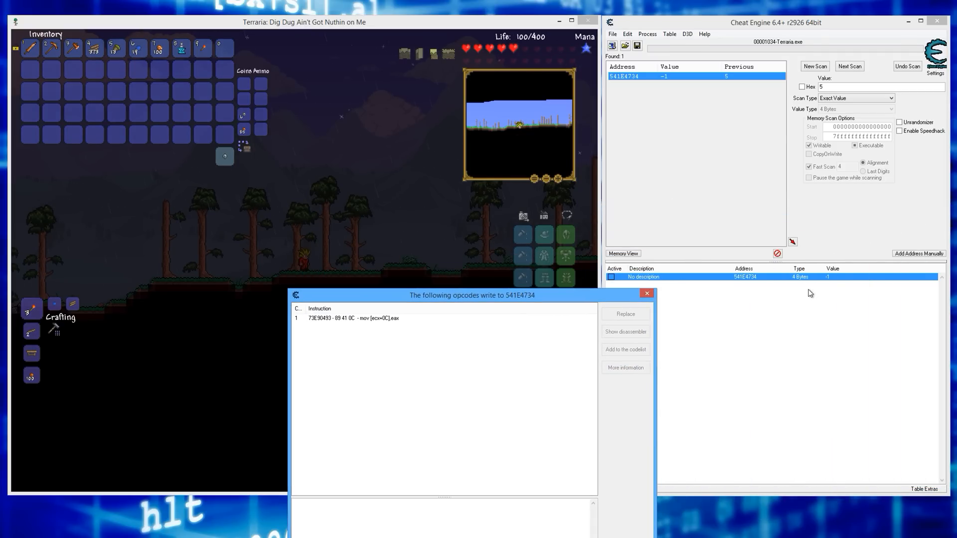
Rescan for 3, narrow with 4 and 5, and add address 541E7568 to the table.
drag(471, 296, 580, 247)
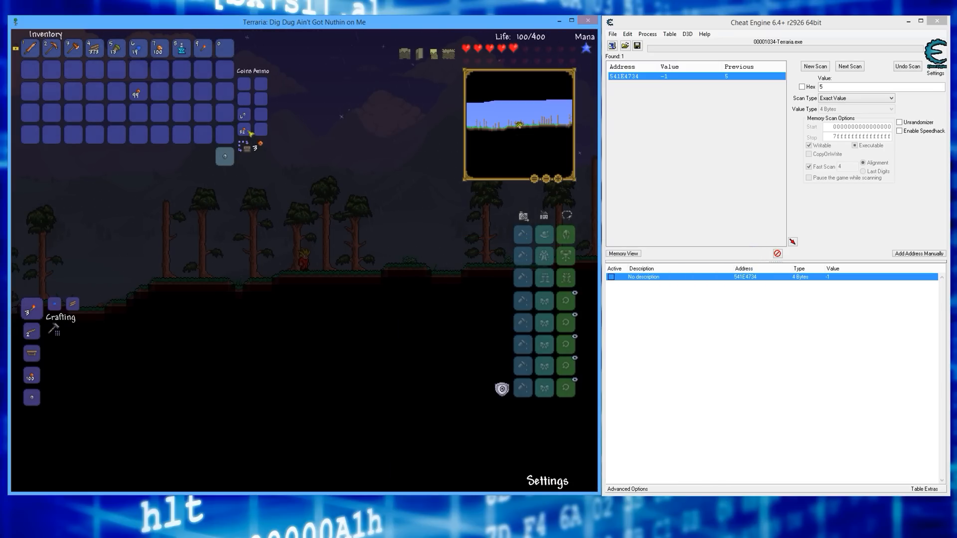
click(814, 66)
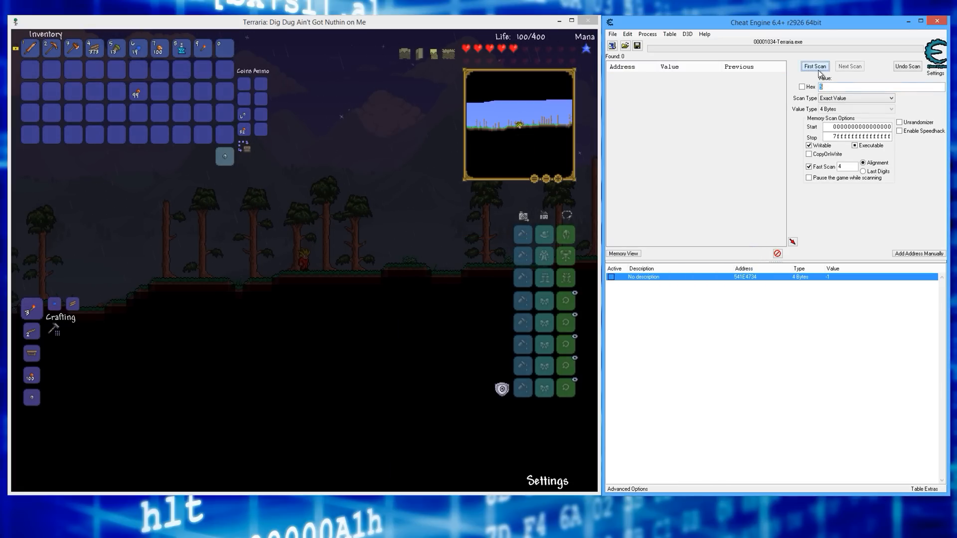
click(814, 66)
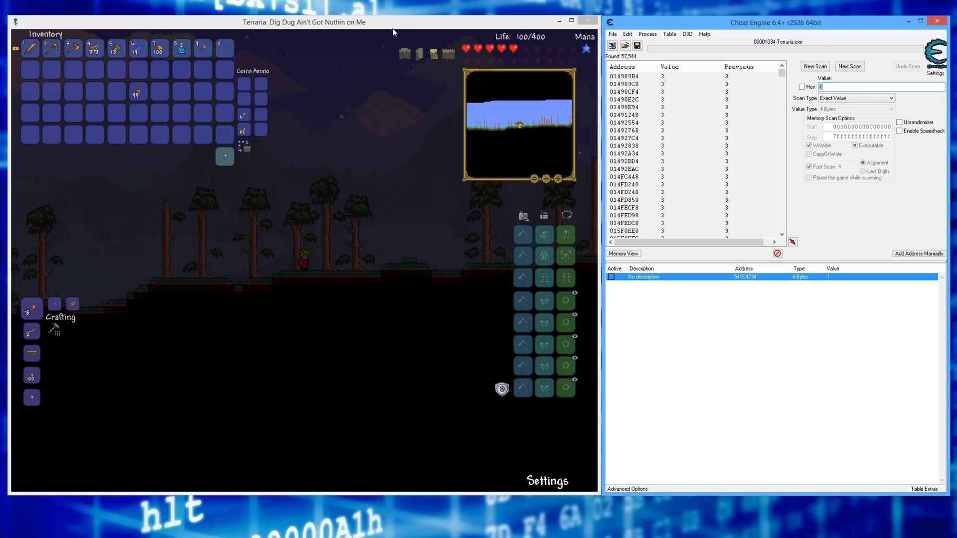
mouse_move(783, 91)
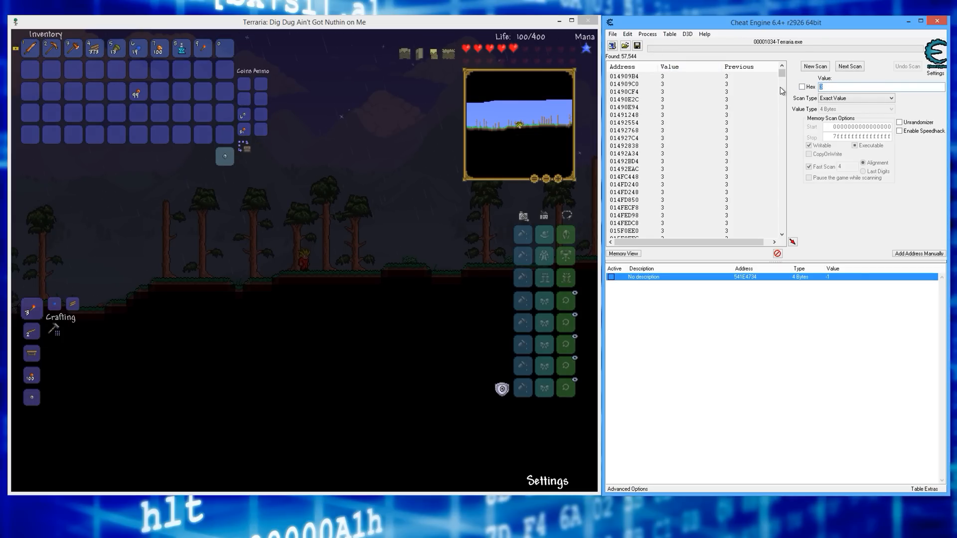
click(850, 66)
text(5)
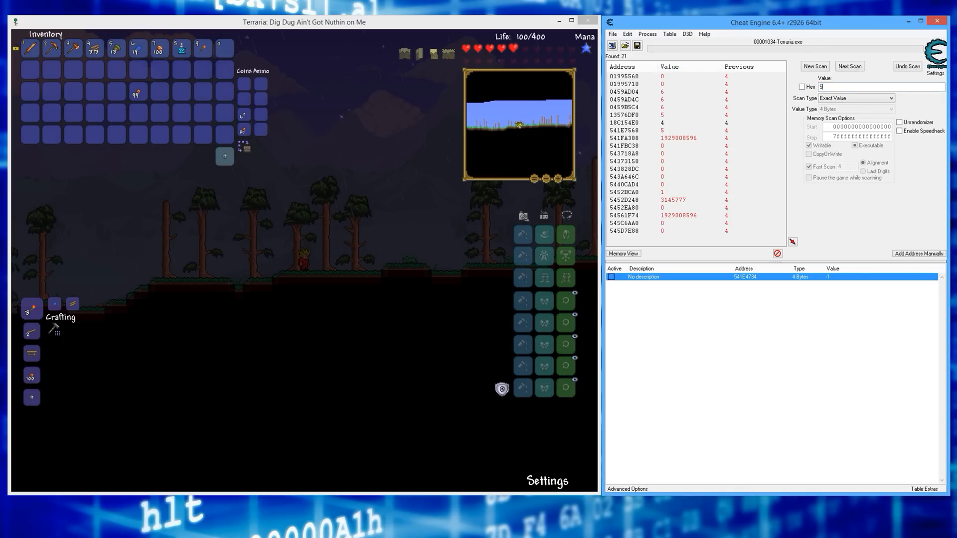
click(849, 65)
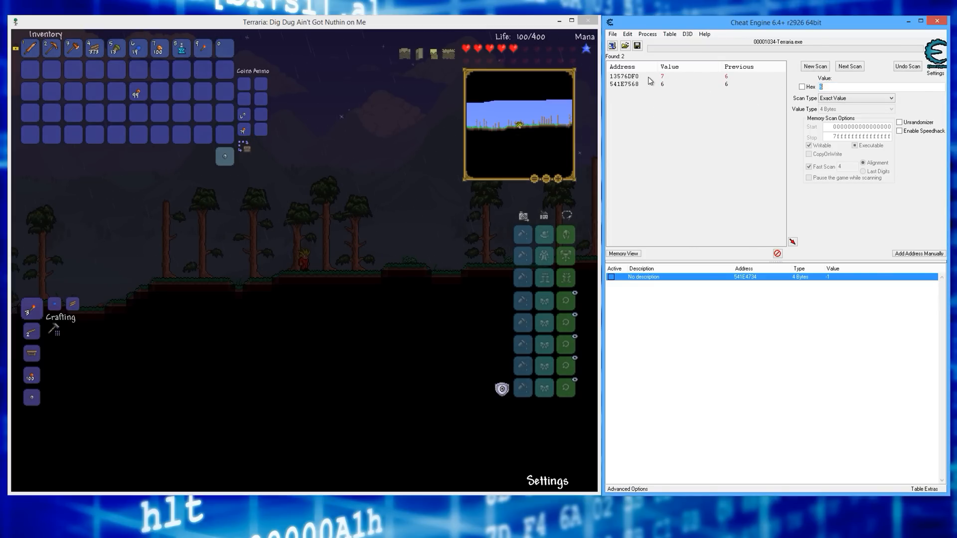
click(624, 84)
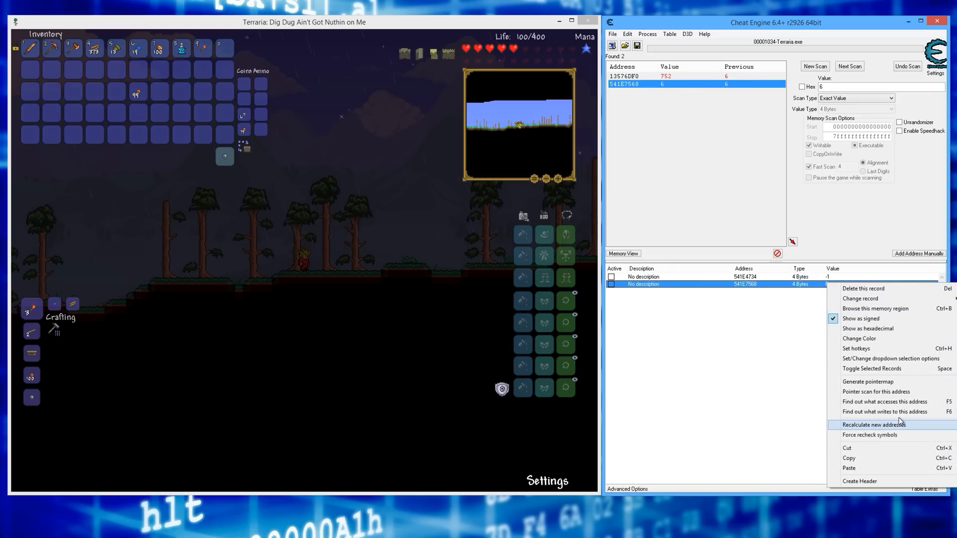
List the instructions writing to 541E7568, then clear the results for a new scan.
click(884, 411)
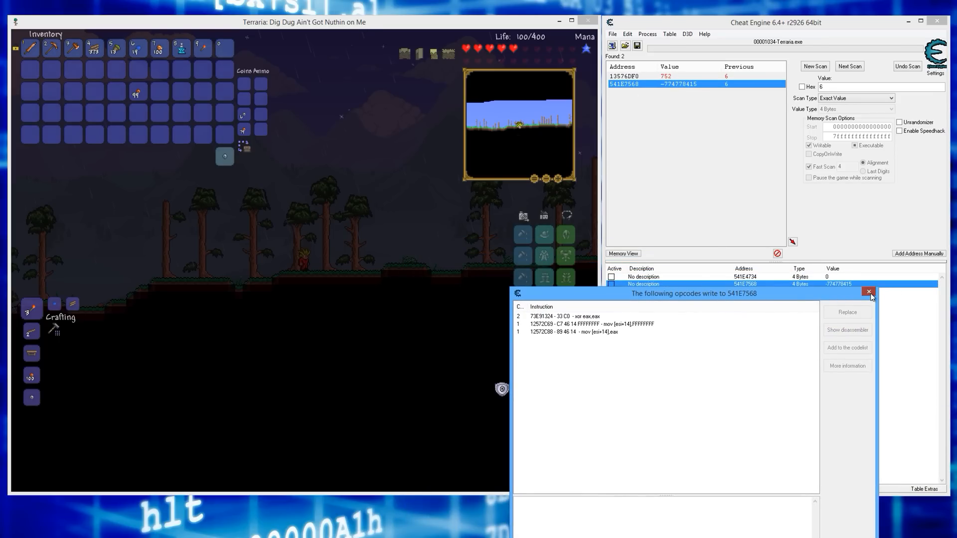
click(868, 293)
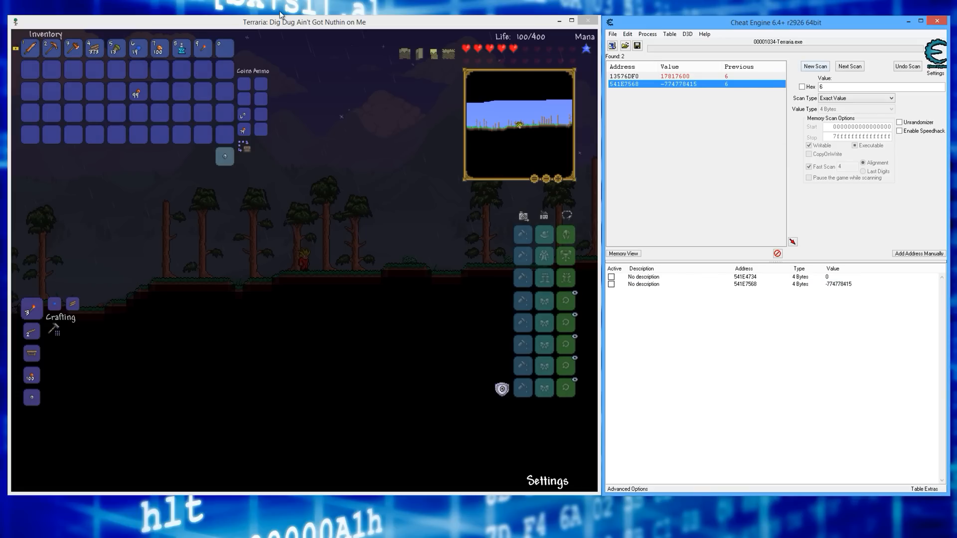
click(814, 65)
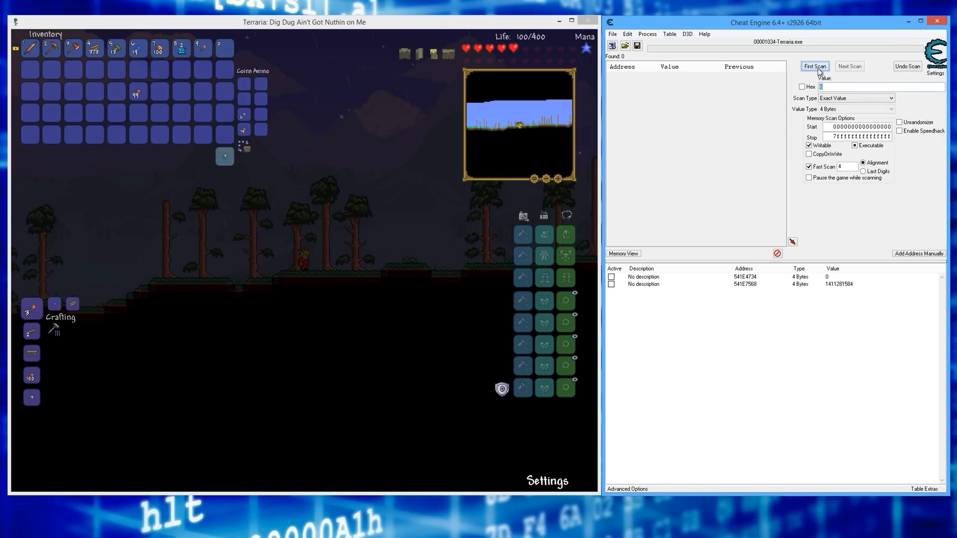
Narrow a fresh scan to address 541E4778 and find what writes to it.
click(815, 66)
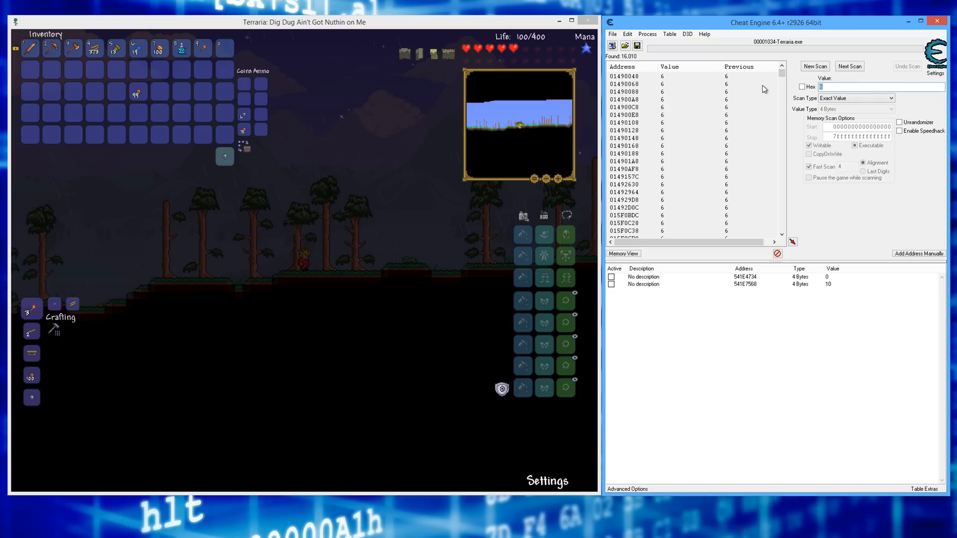
click(850, 66)
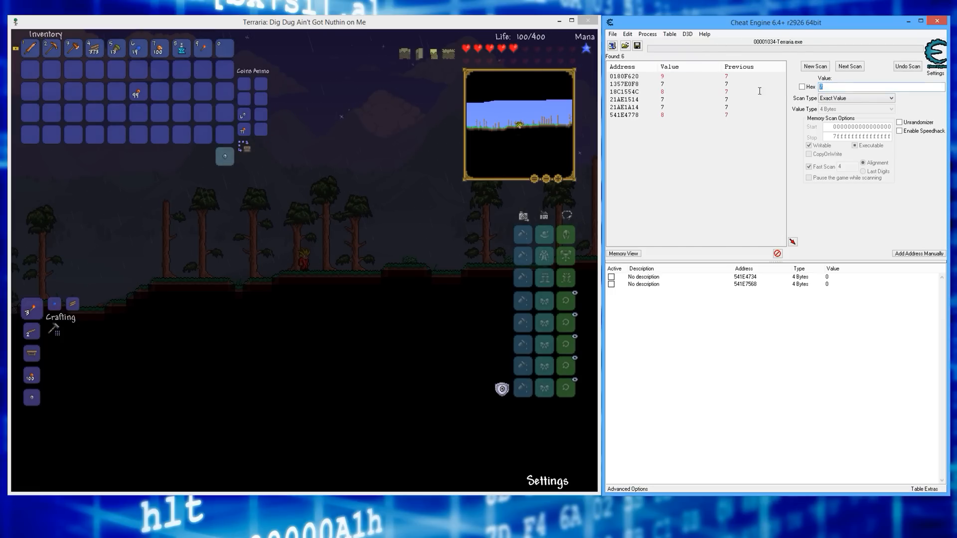
click(849, 66)
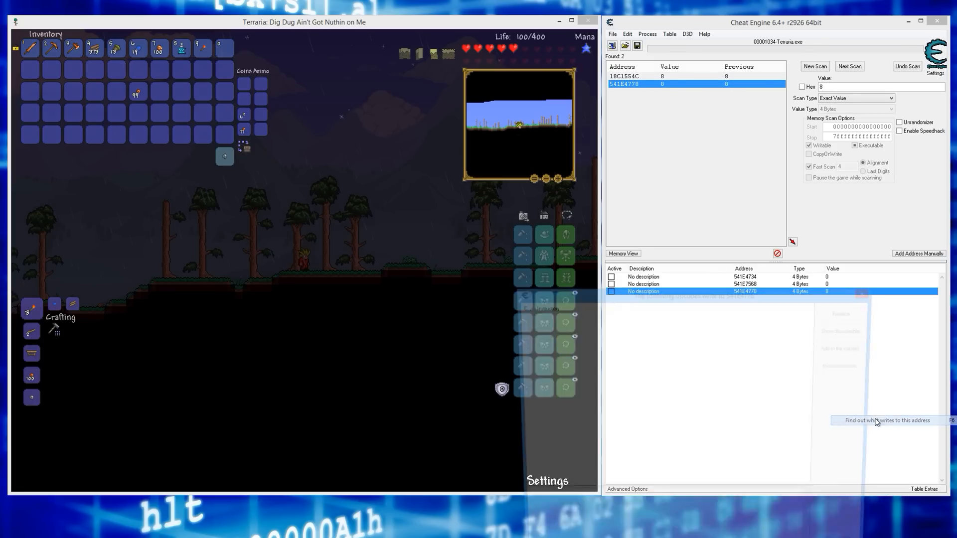
click(884, 420)
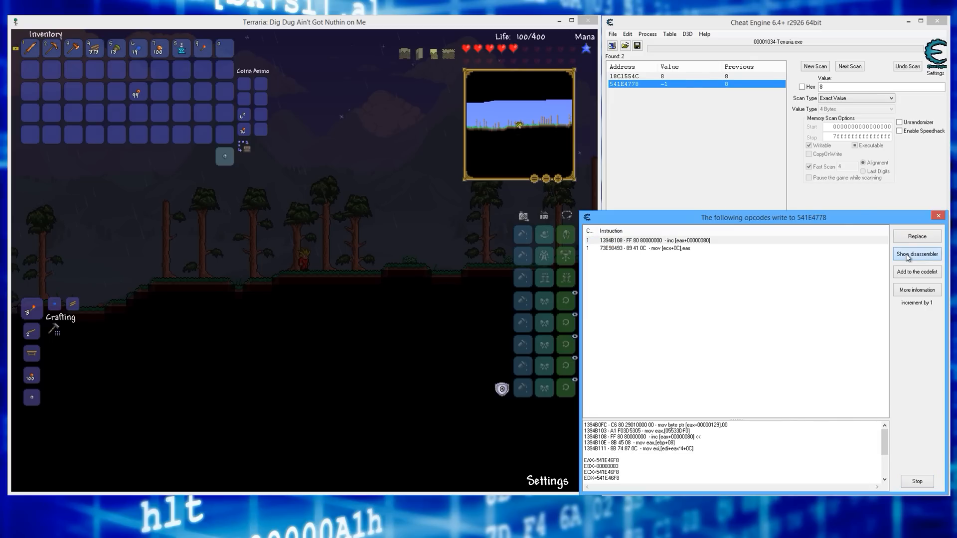
Show the inc [eax+00000080] instruction in the Memory Viewer disassembler.
click(918, 254)
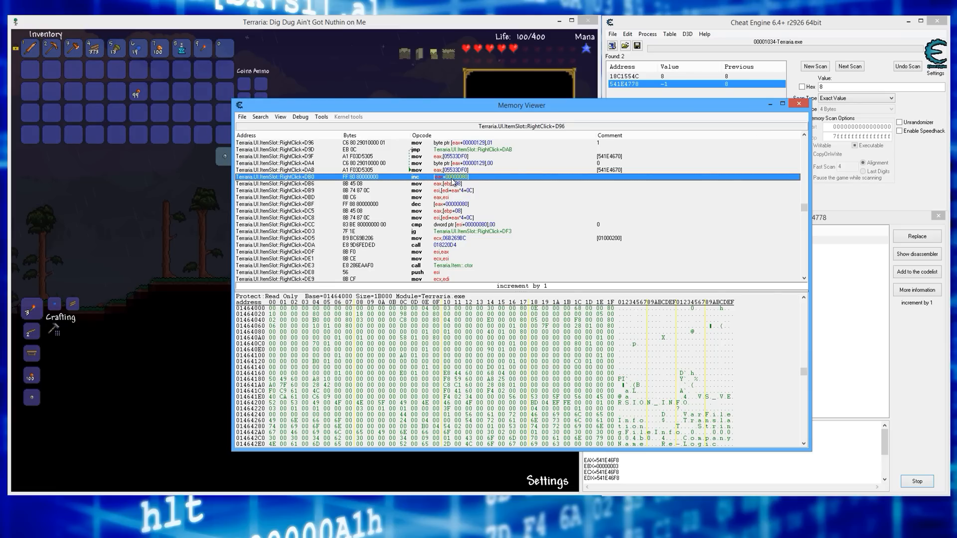
mouse_move(470, 178)
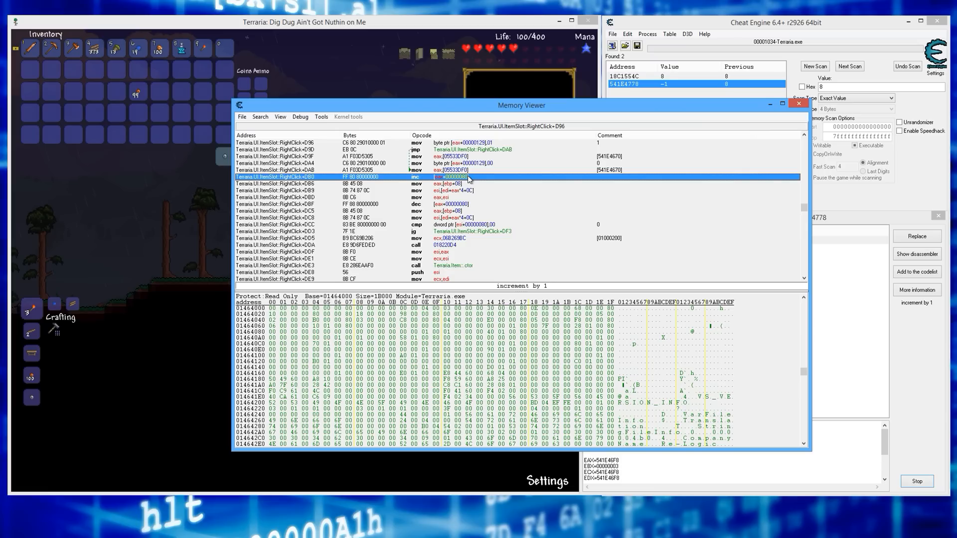
mouse_move(555, 290)
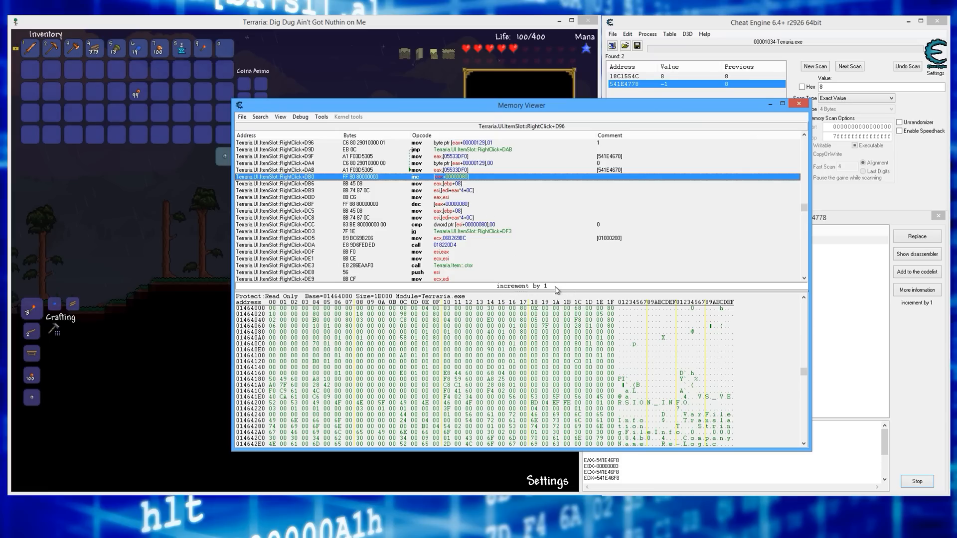
click(321, 116)
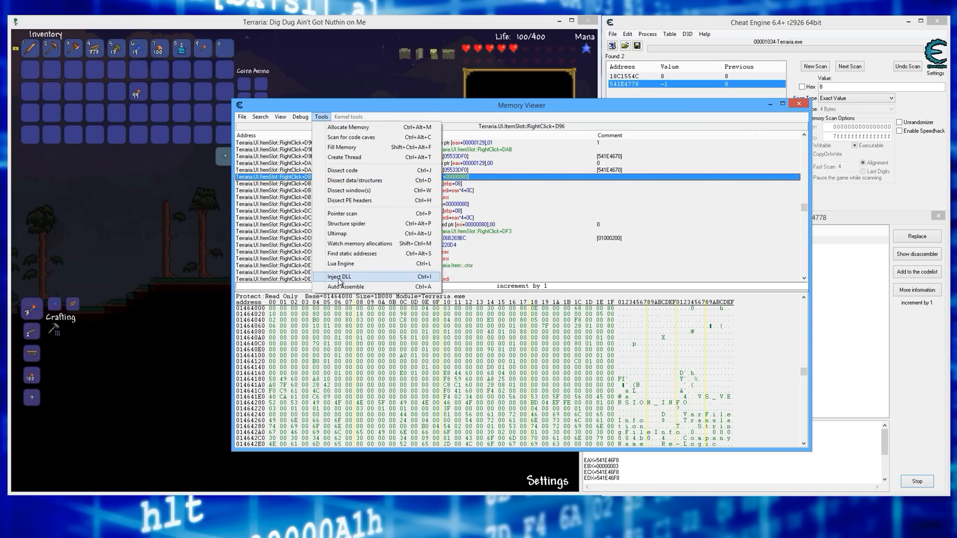
Generate an Auto Assemble script with cheat table framework and code injection at the increment address.
click(346, 288)
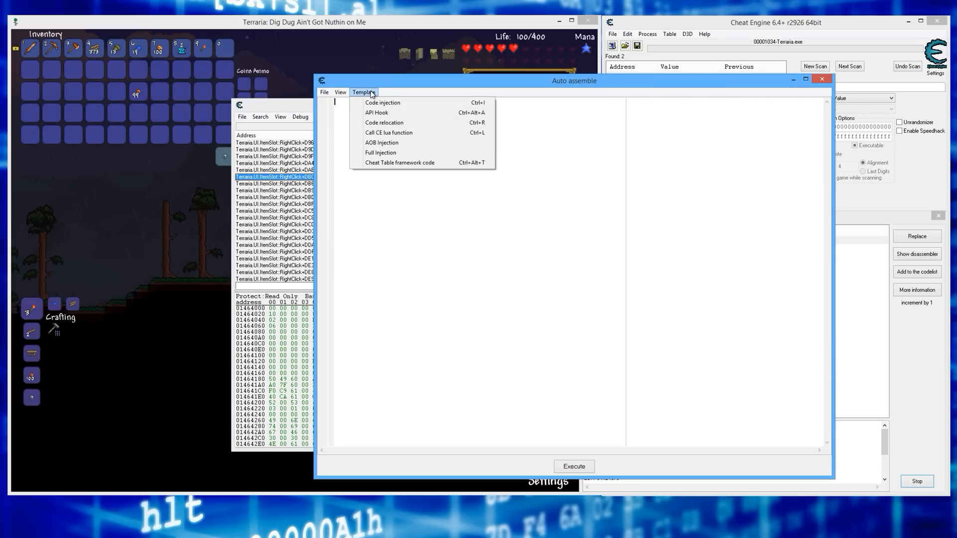
mouse_move(382, 142)
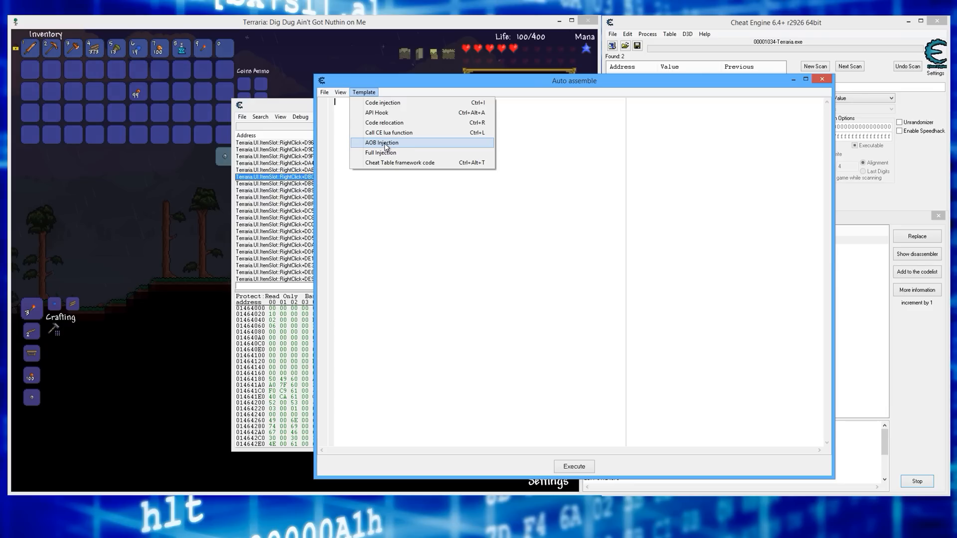
click(381, 143)
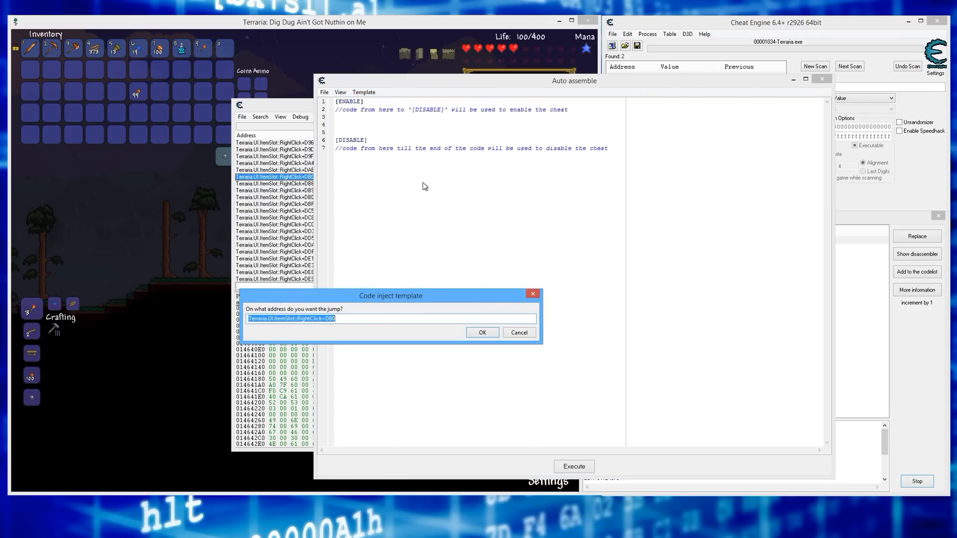
click(481, 332)
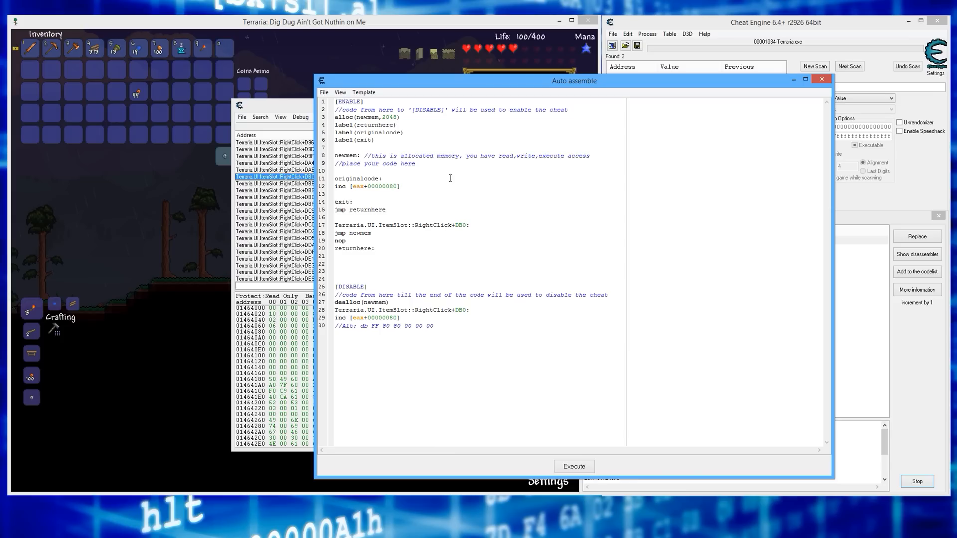
click(324, 92)
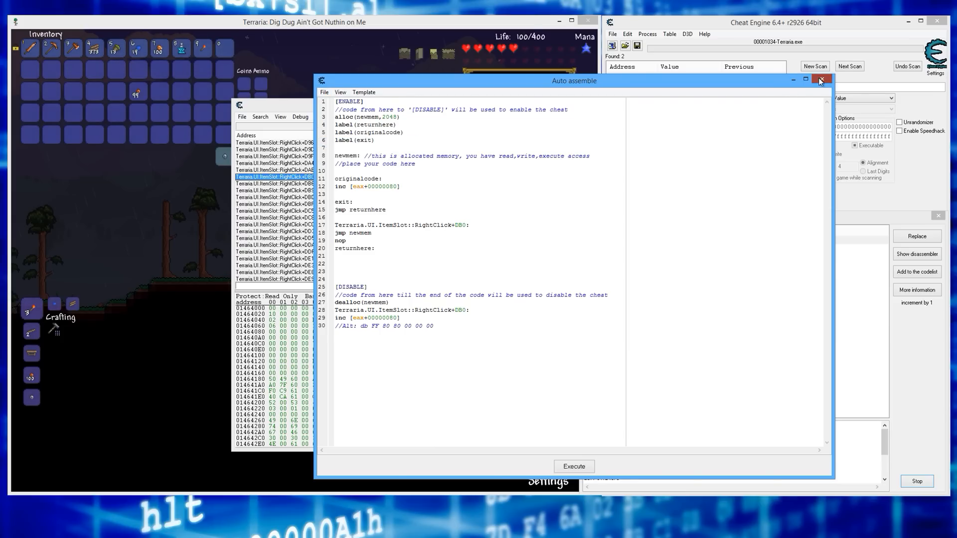
Assign the script to the cheat table and reopen it for editing.
click(821, 80)
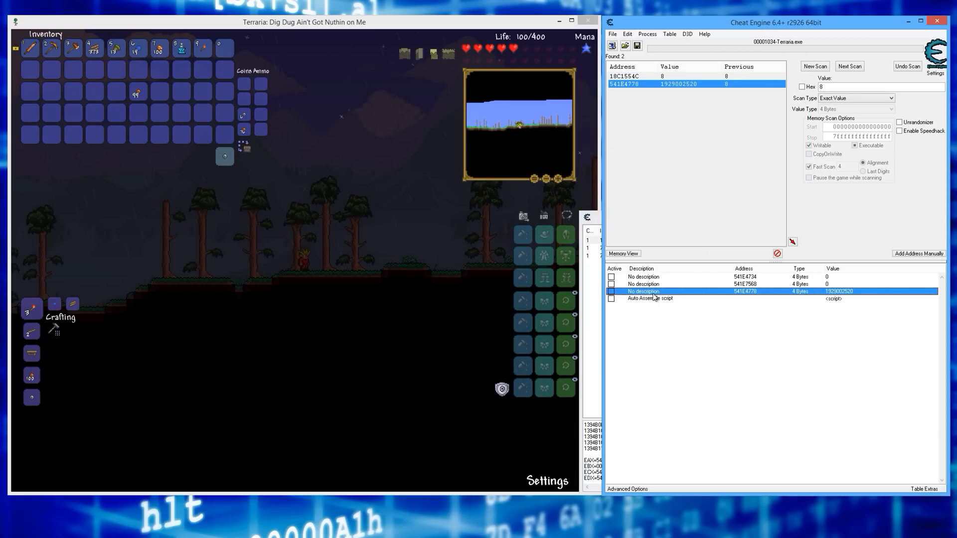
double_click(650, 298)
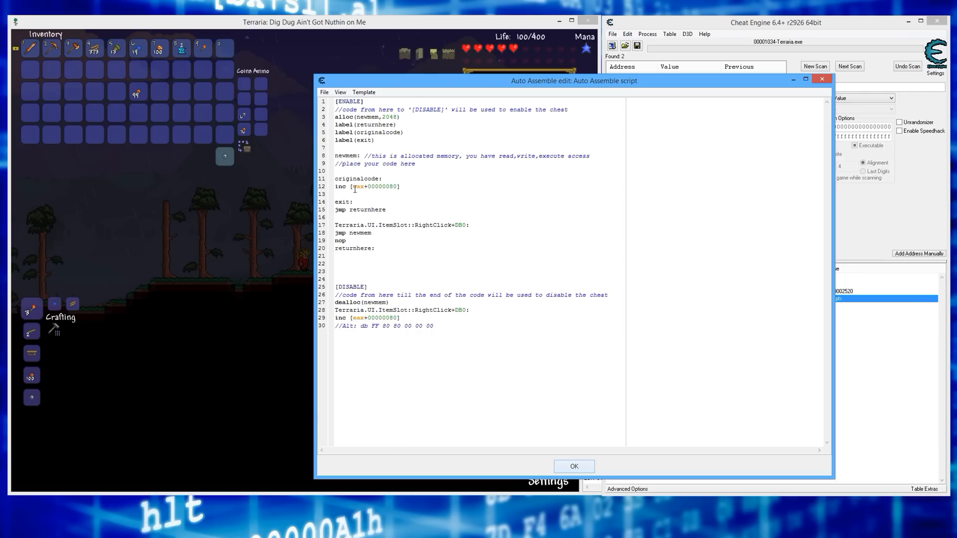
drag(575, 80, 645, 81)
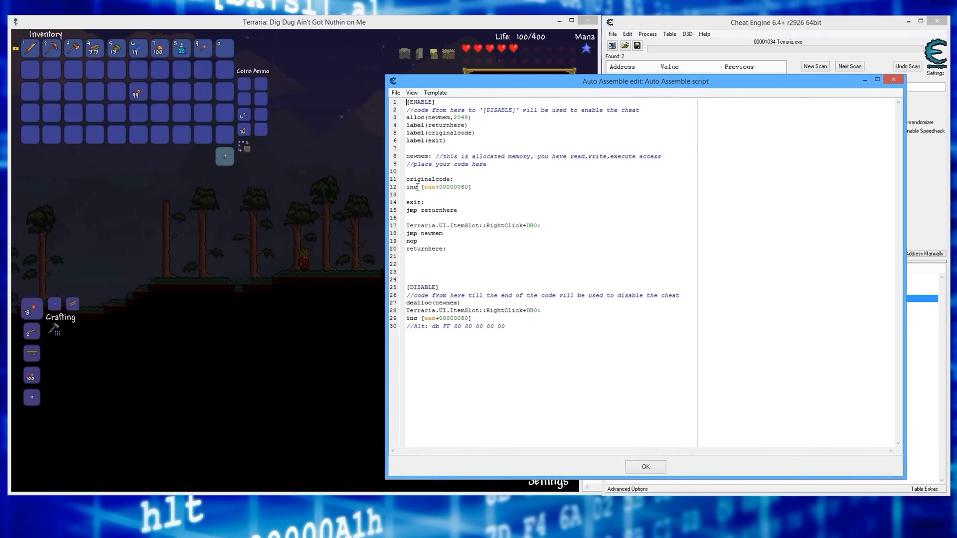
Rewrite line 12 as add [eax+00000080],(int)10 and save the script.
double_click(412, 186)
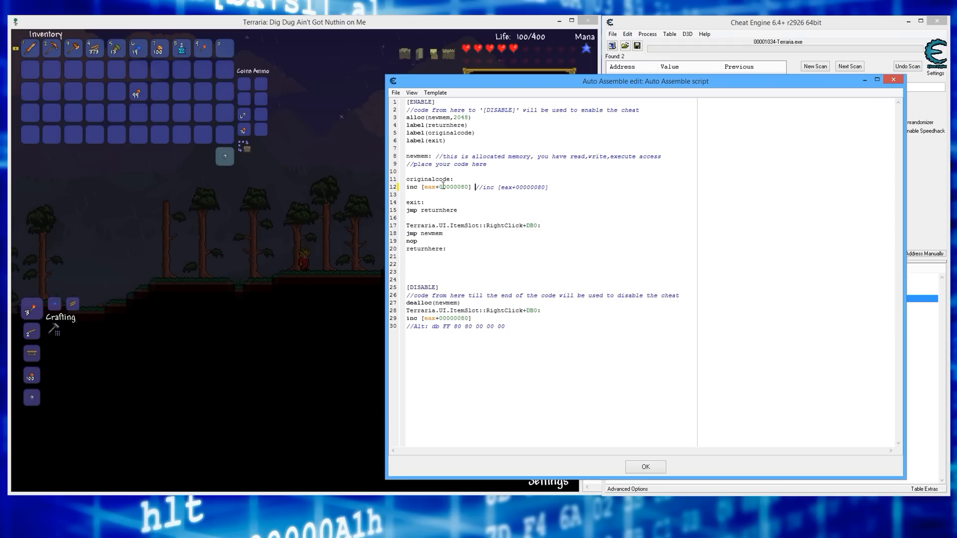
text(,)
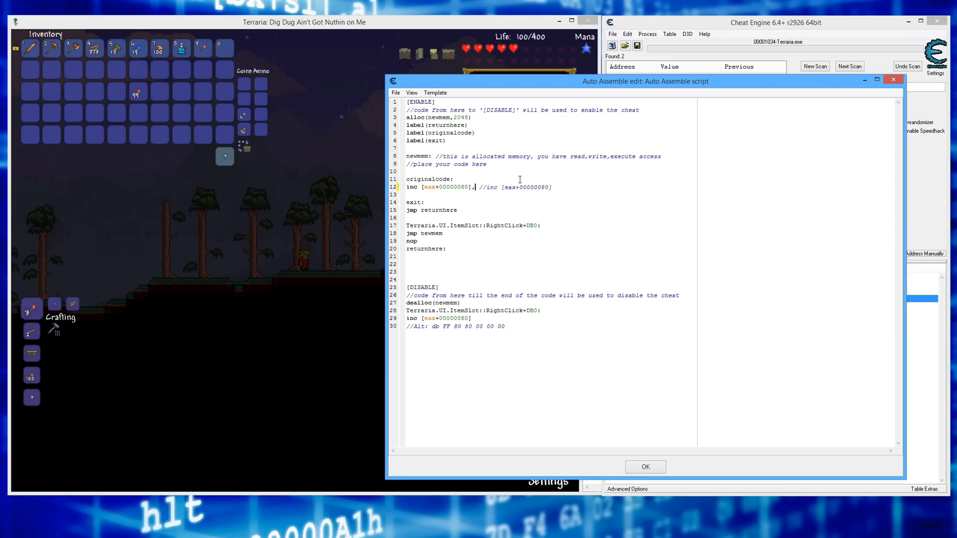
text((int)10)
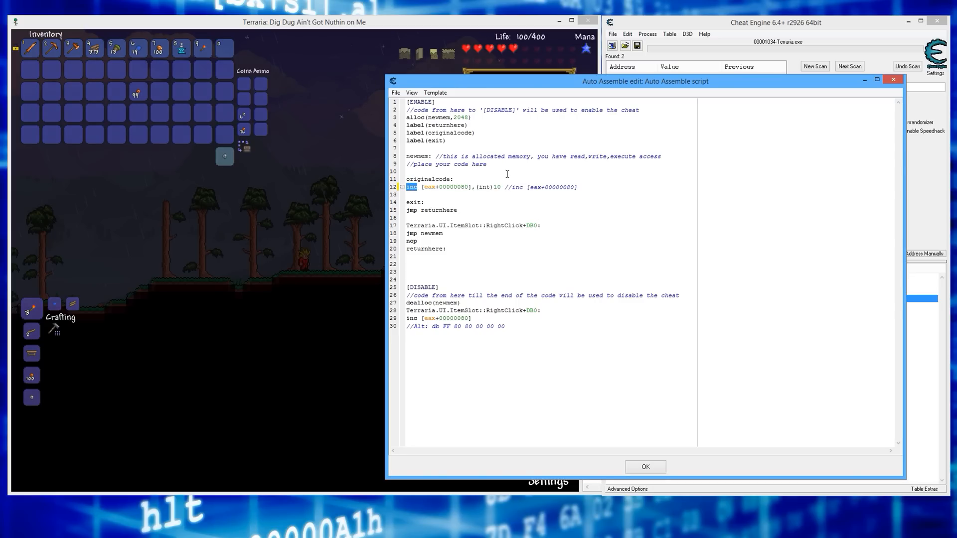
text(add)
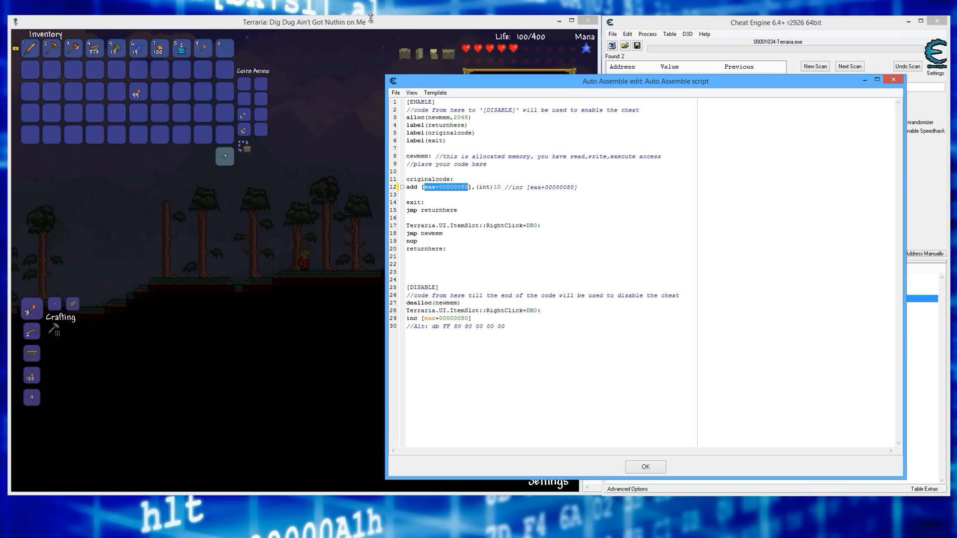
click(645, 466)
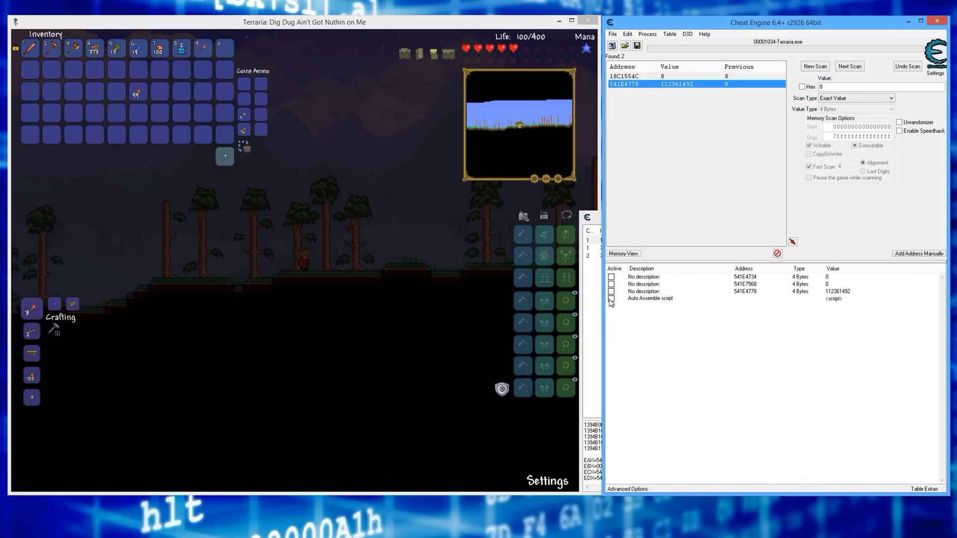
Tick the script's Active box so right-clicking stacks adds 10.
click(611, 299)
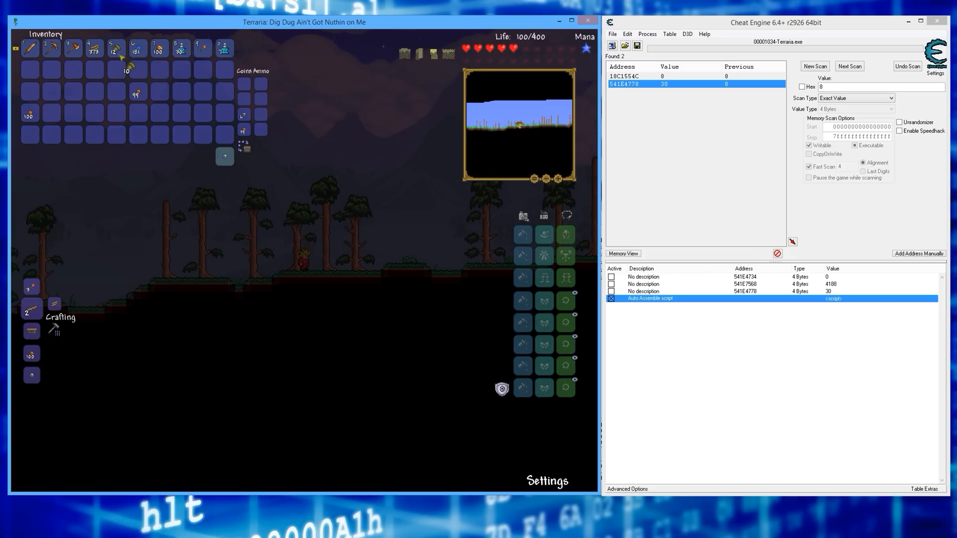
mouse_move(115, 48)
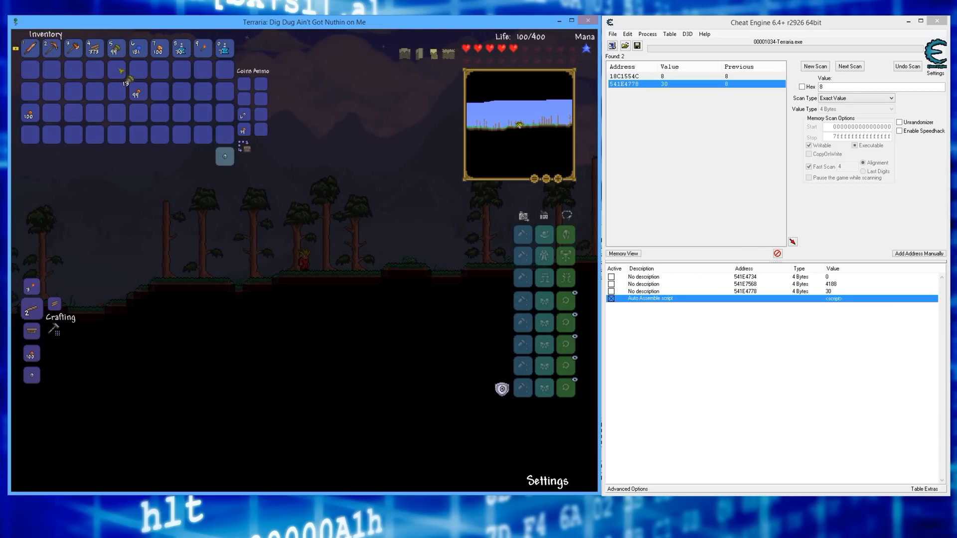
mouse_move(224, 156)
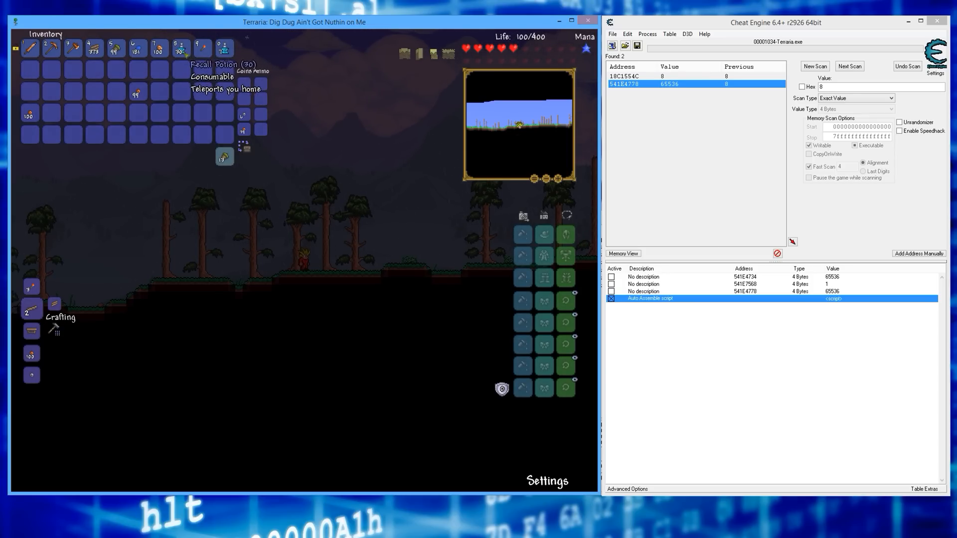
mouse_move(115, 48)
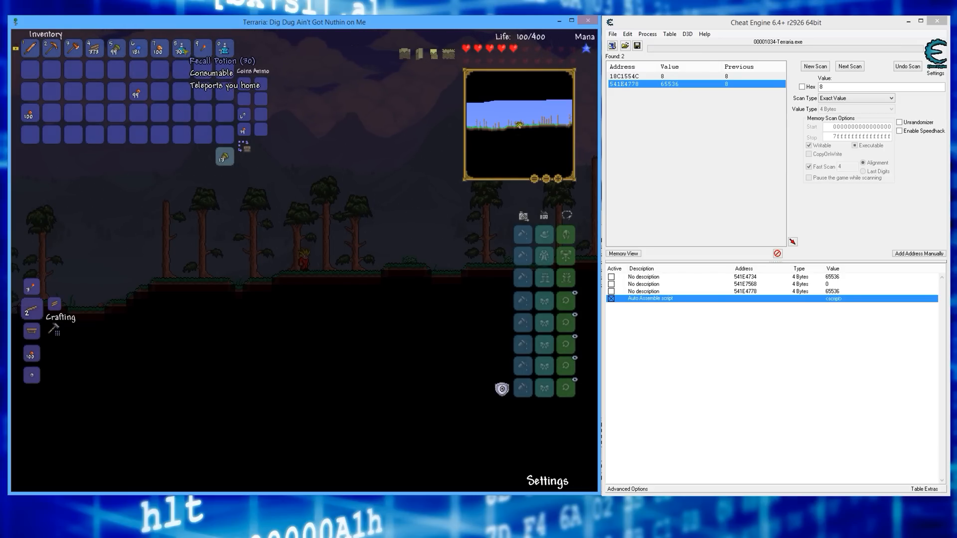
Deactivate the injection script and delete the old tabled addresses.
click(611, 300)
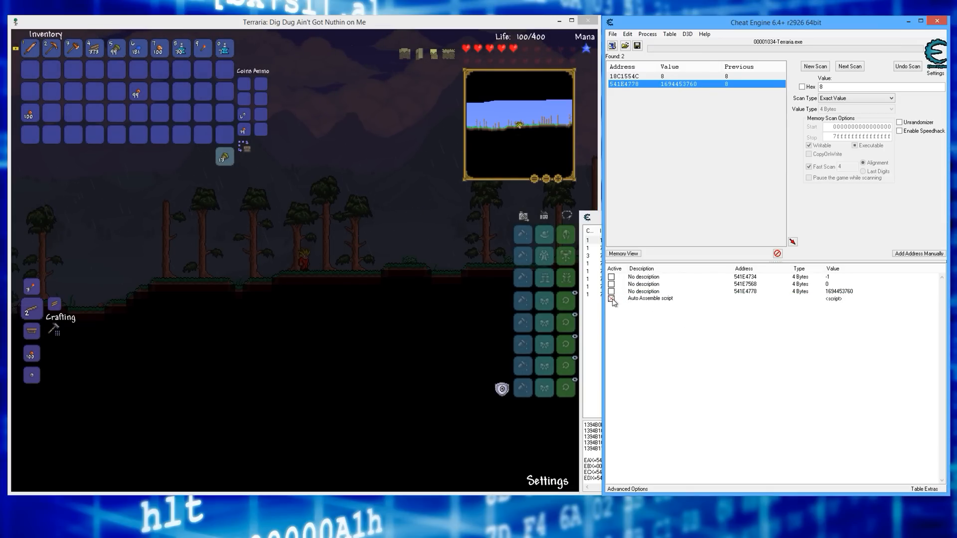
click(650, 298)
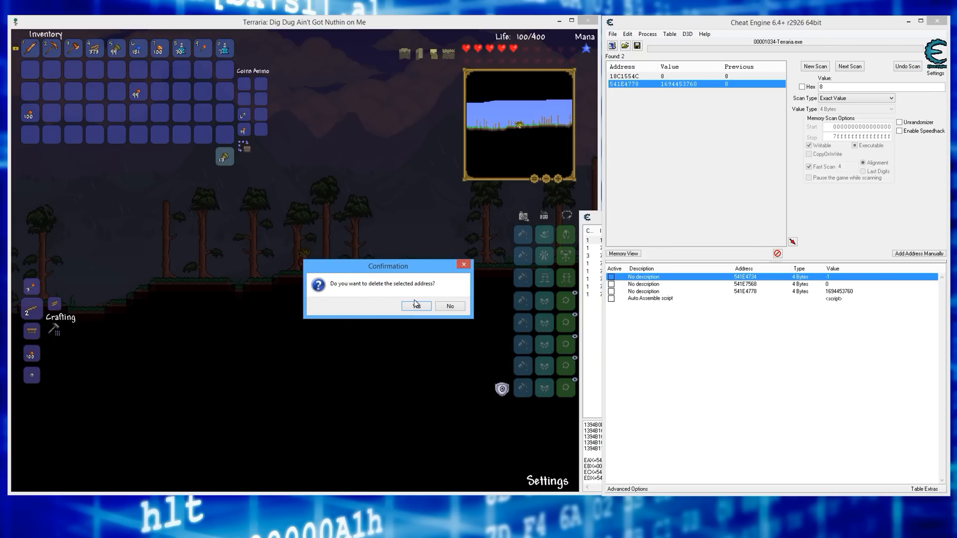
click(416, 306)
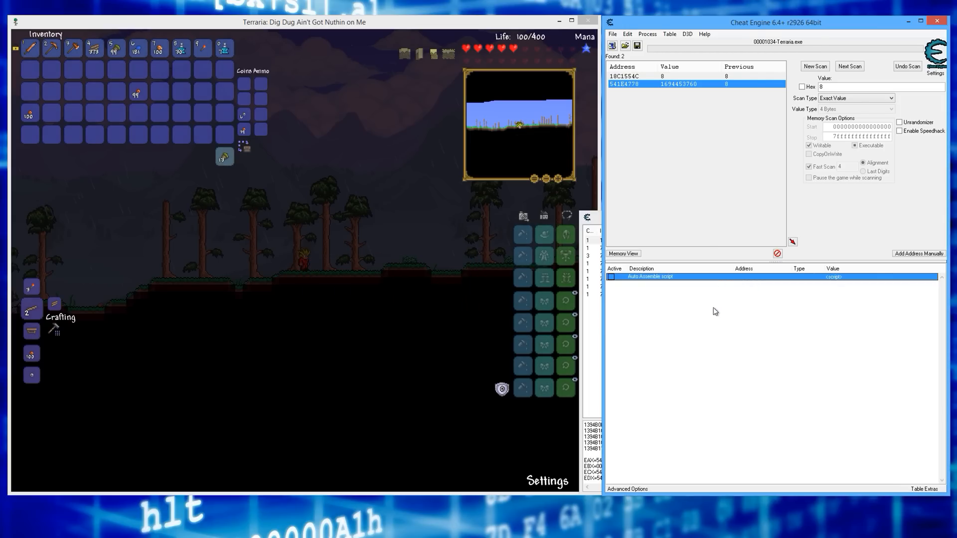
Clear the scan results and bring up actions on the new 541E3CC8 stack address.
click(814, 66)
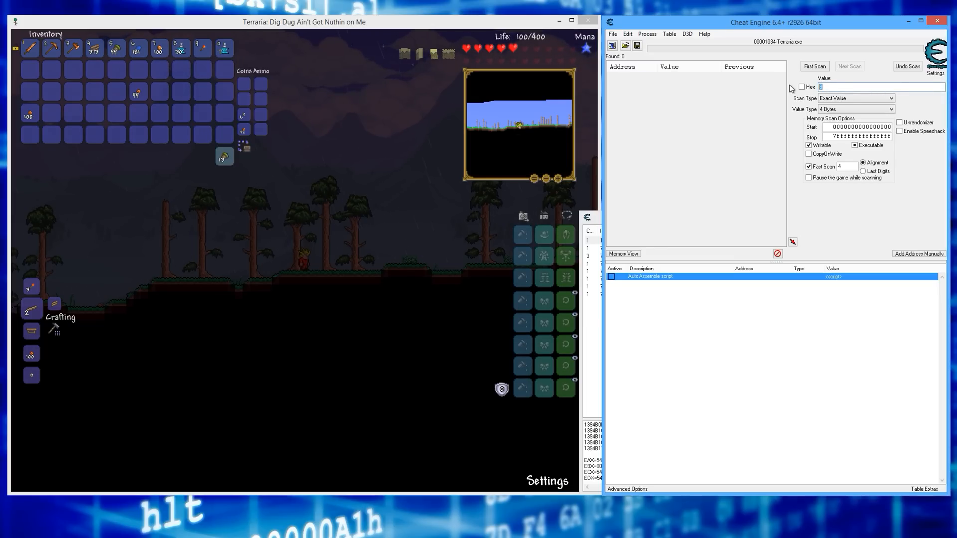
click(815, 66)
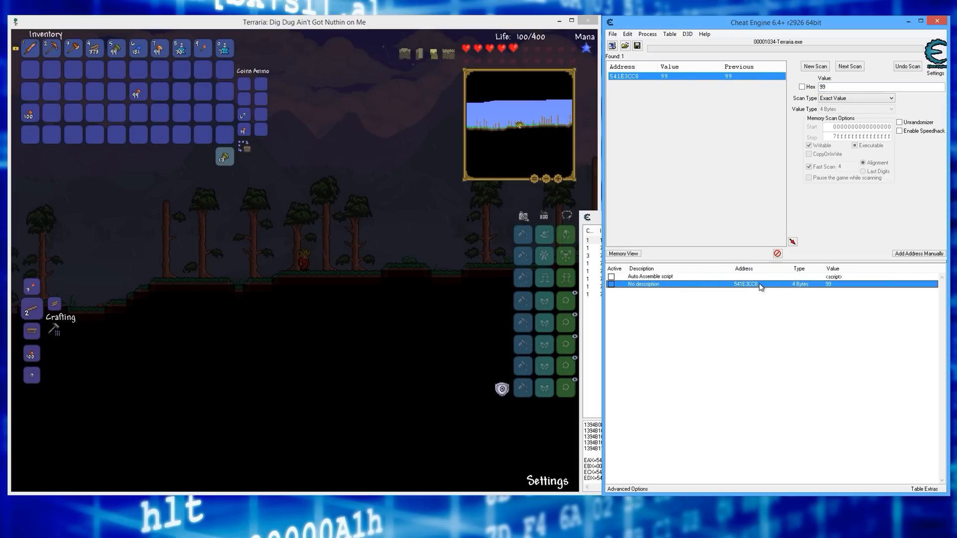
right_click(376, 293)
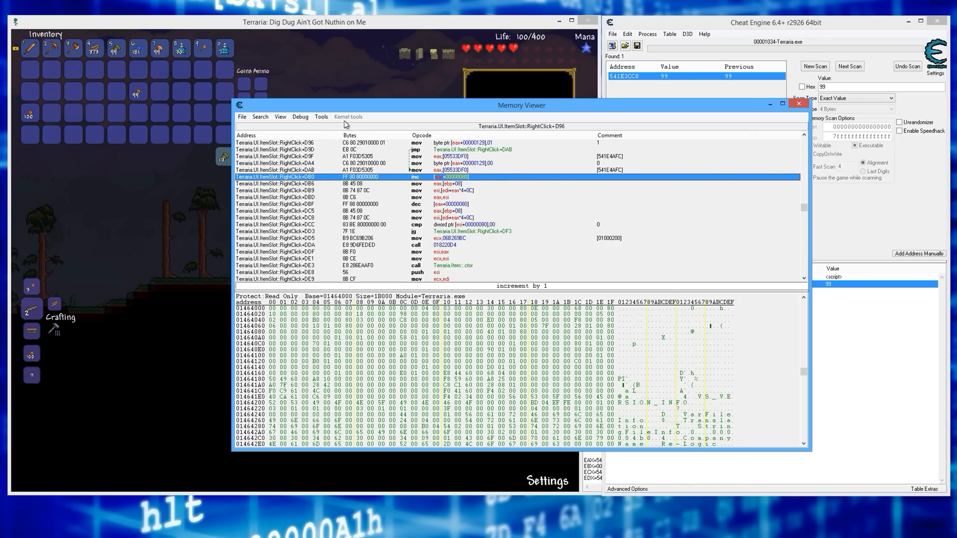
Dissect the pasted stack address as a Terraria.Item structure via Tools > Dissect data/structures.
click(320, 117)
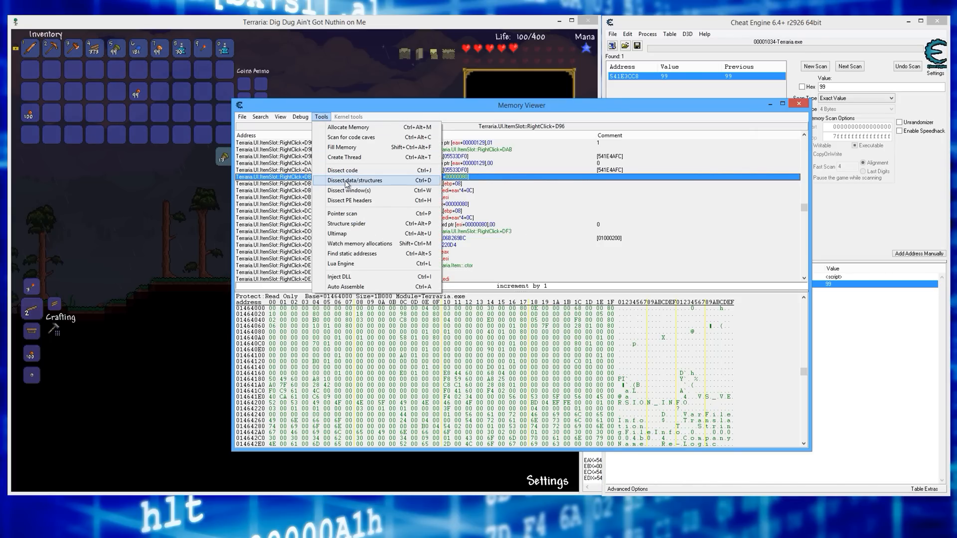
click(354, 180)
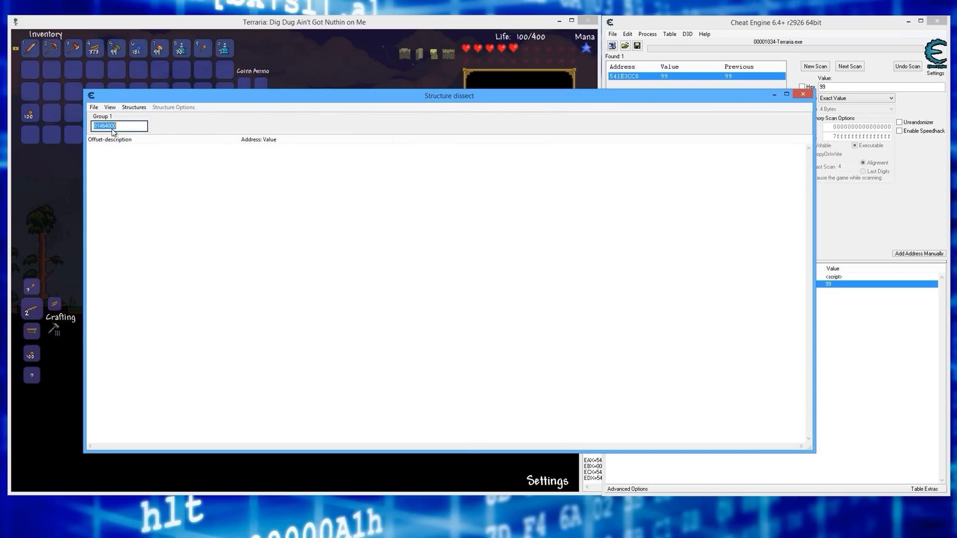
right_click(119, 126)
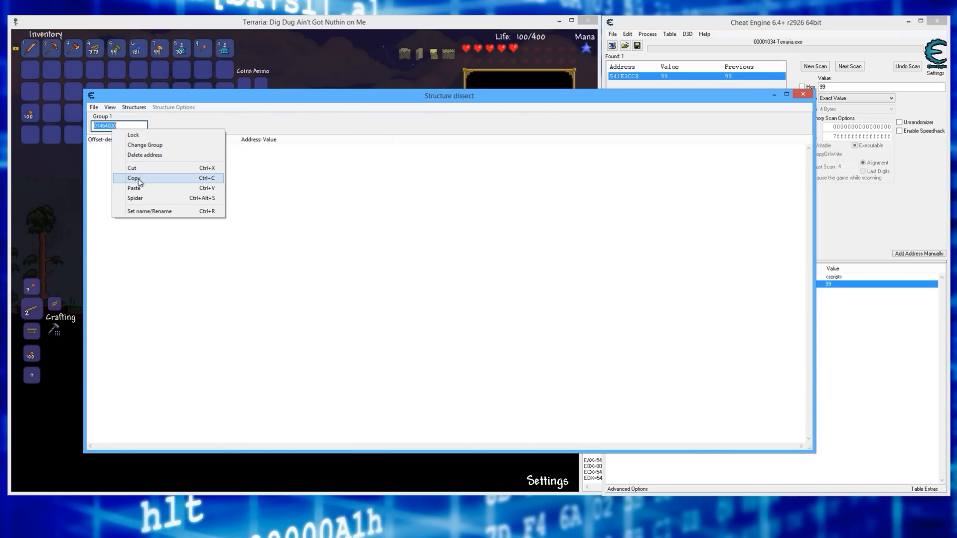
click(133, 177)
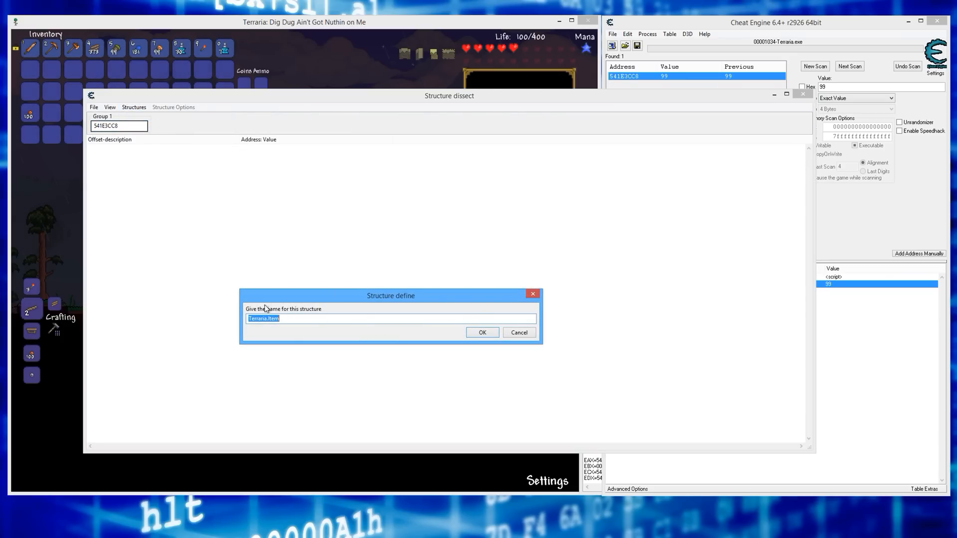
click(481, 333)
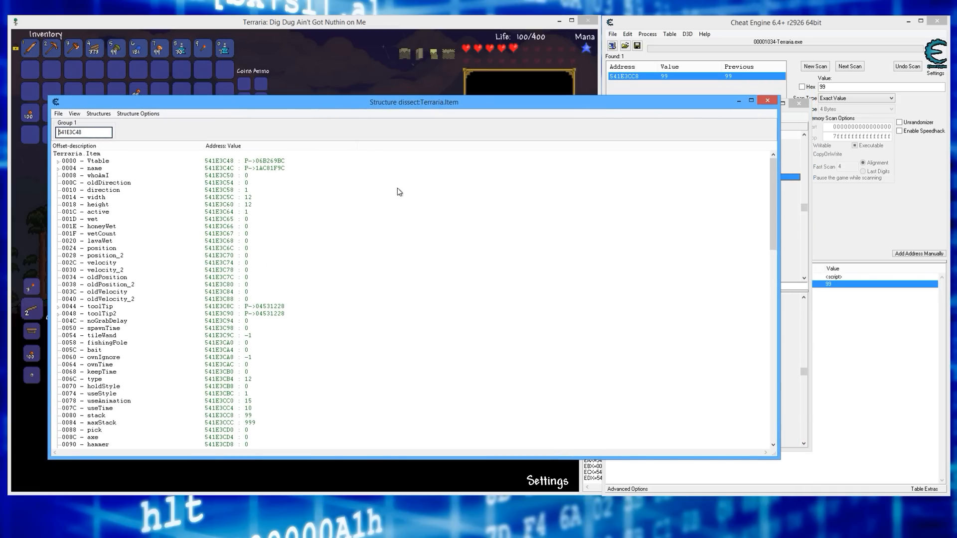
right_click(671, 284)
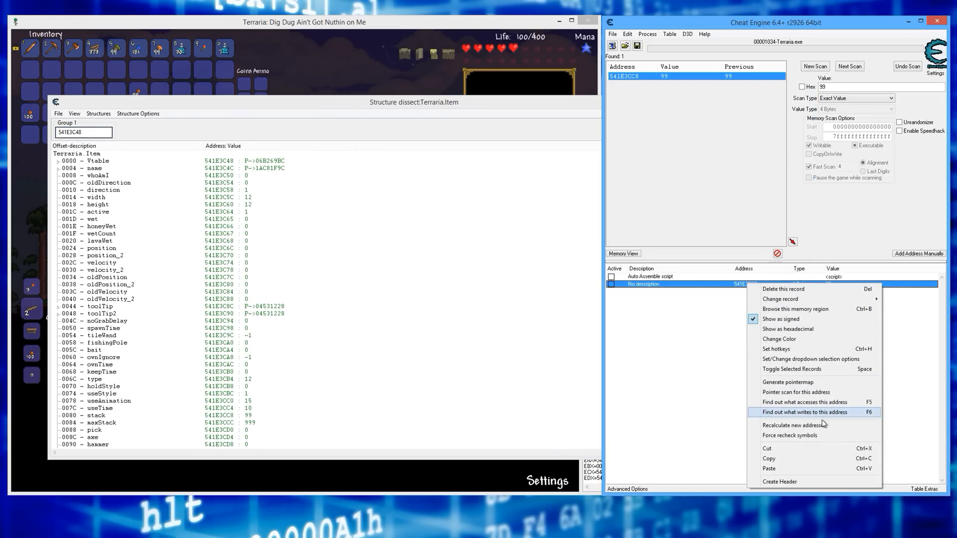
click(805, 402)
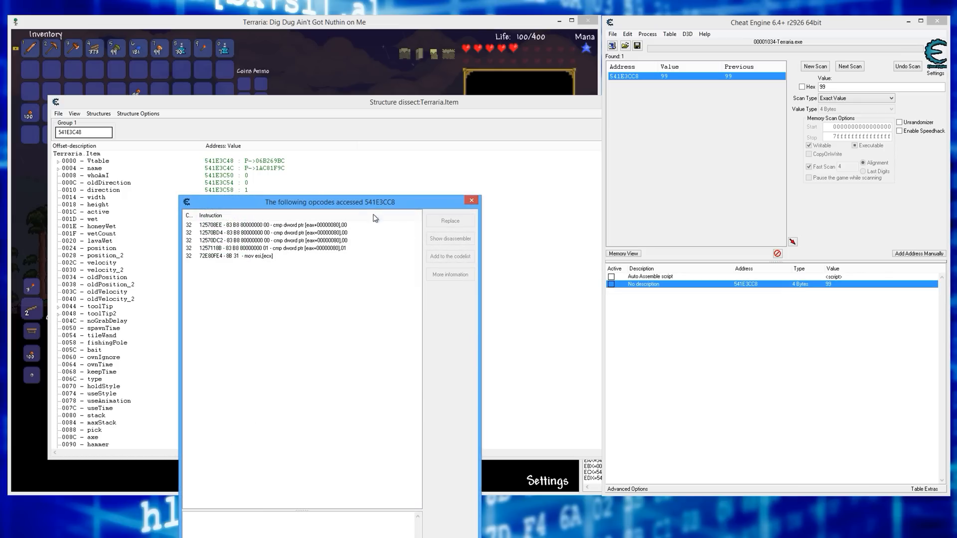
drag(327, 201, 574, 112)
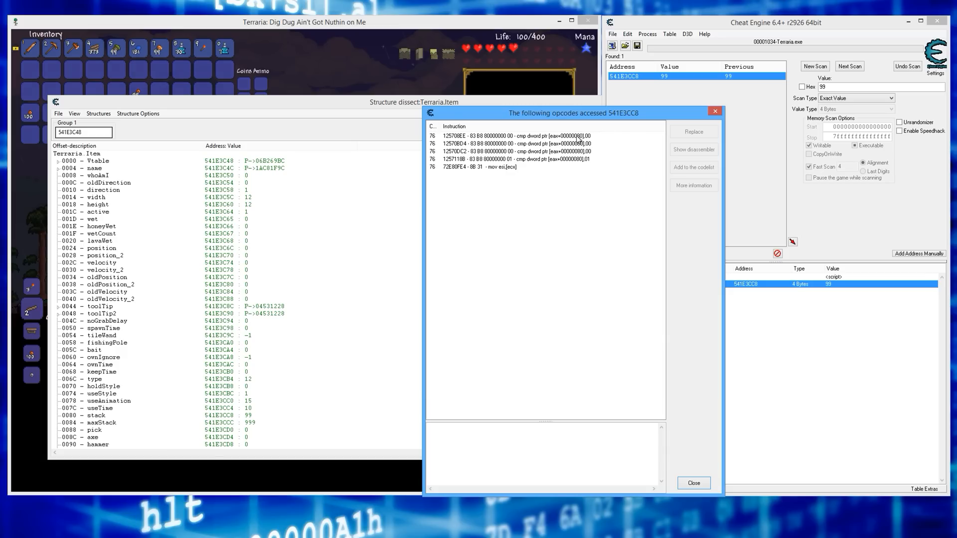
mouse_move(556, 149)
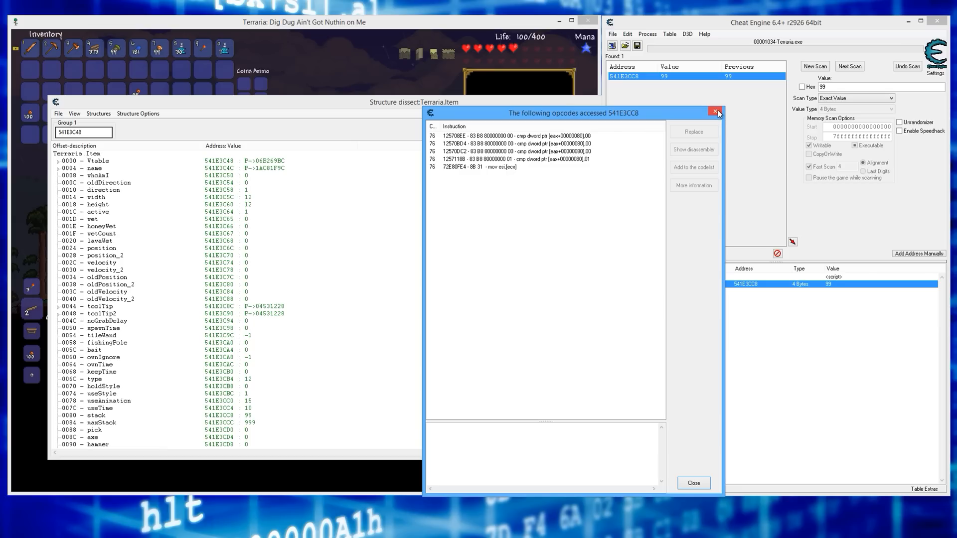
click(716, 112)
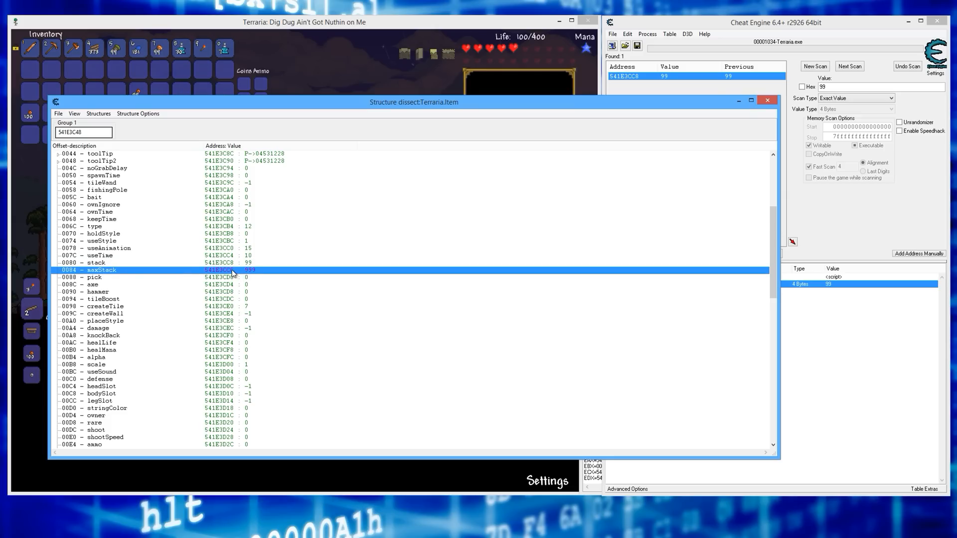
Change the item's stack field value to 230 in the structure dissector.
click(98, 262)
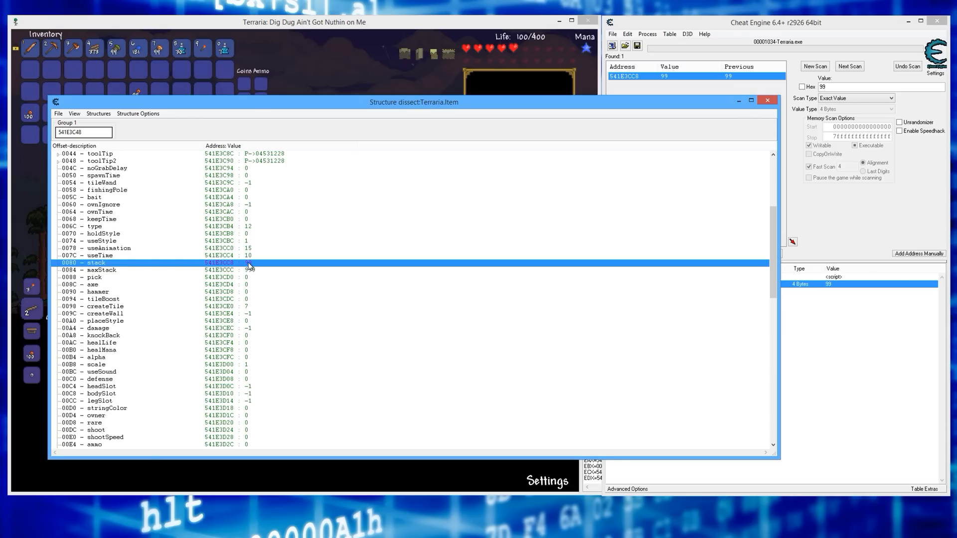
double_click(247, 262)
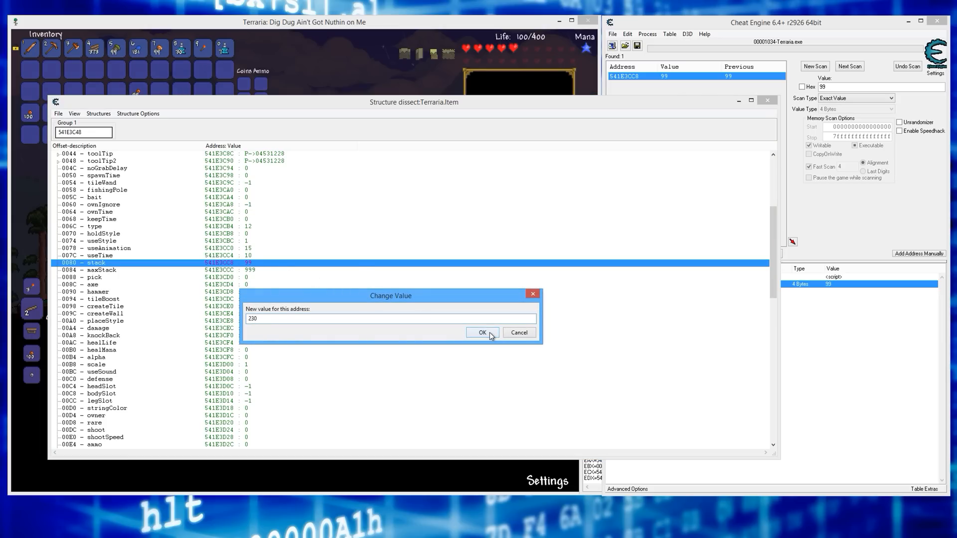
click(480, 332)
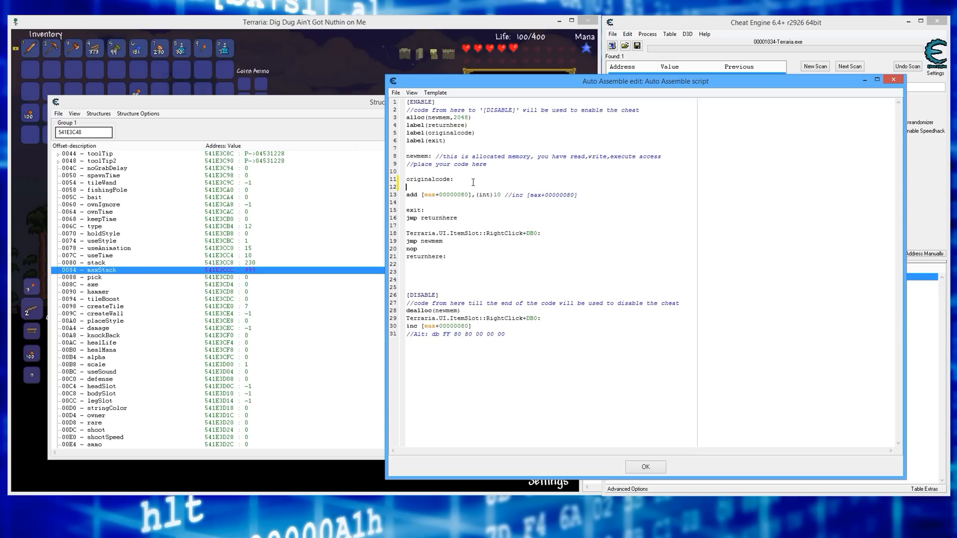
Write push ebx and the mov copying [eax+00000084] maxStack into [eax+00000080] stack.
text(push e)
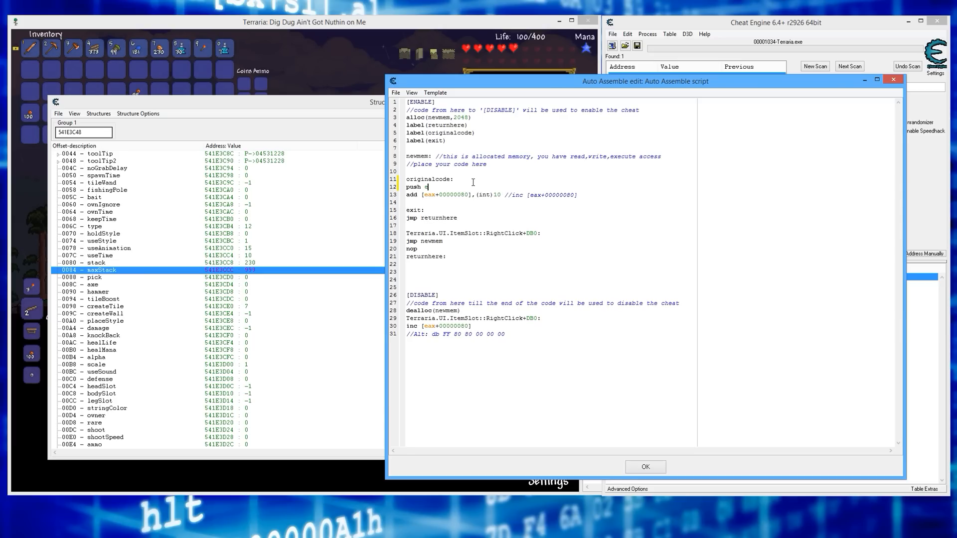
text(bx)
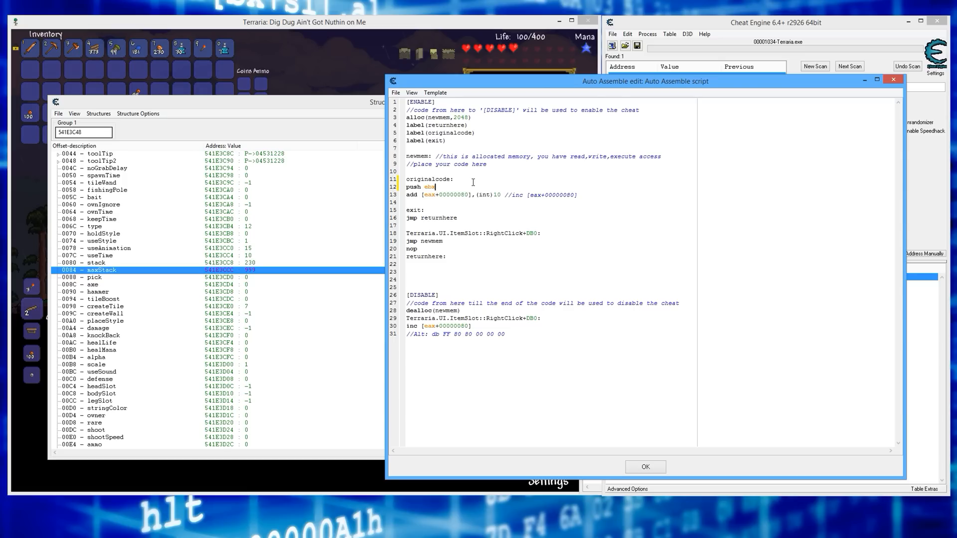
text(mov)
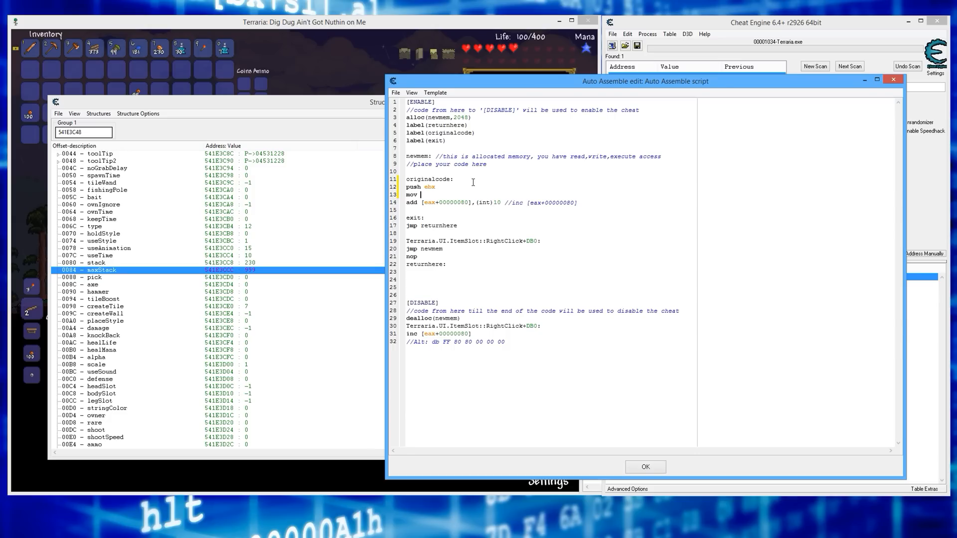
double_click(450, 202)
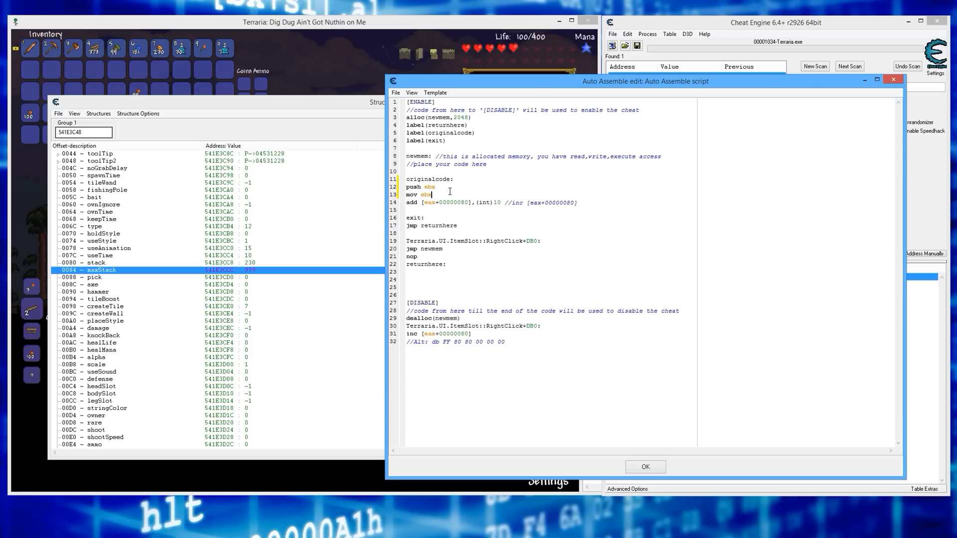
text(,[eax+00000080])
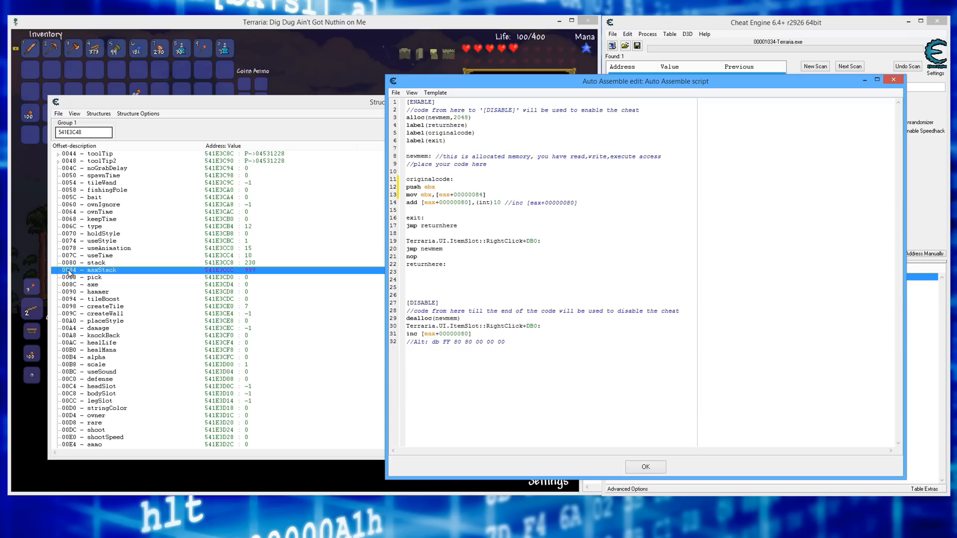
mouse_move(238, 275)
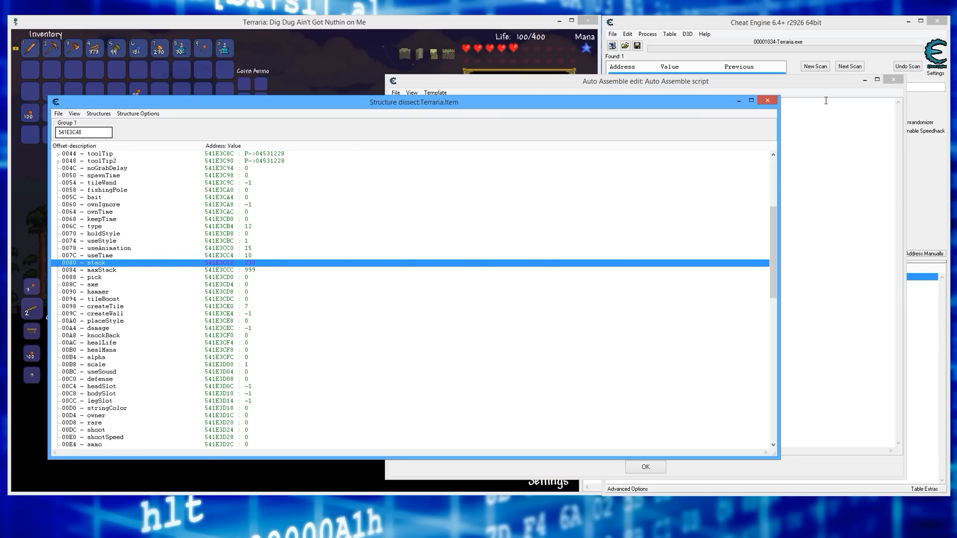
Add pop ebx to restore the register and accept the rewritten script.
click(644, 81)
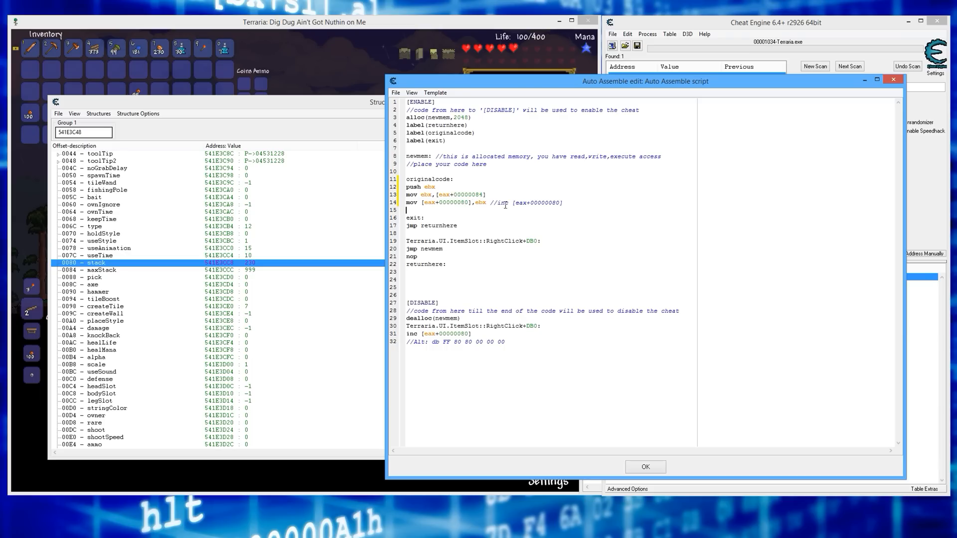
text(pop)
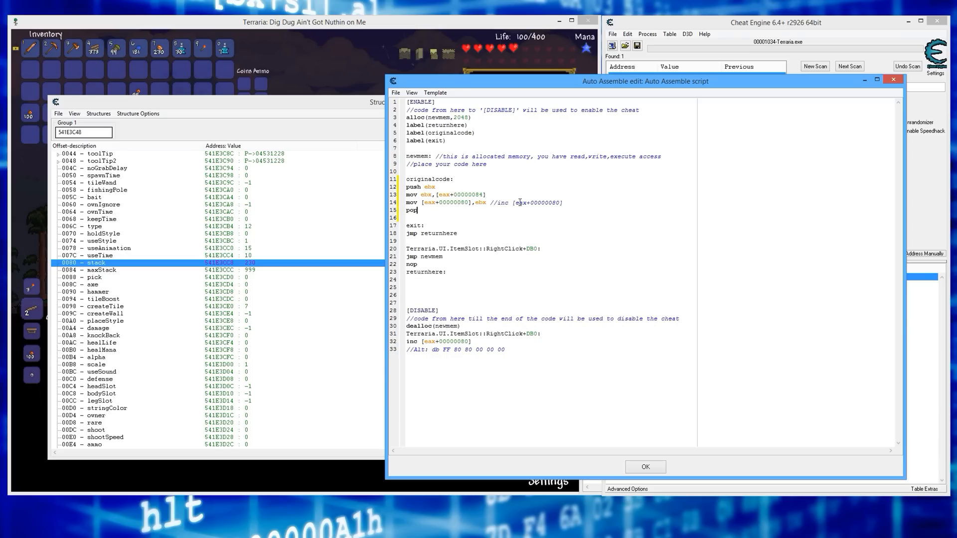
text(ebx)
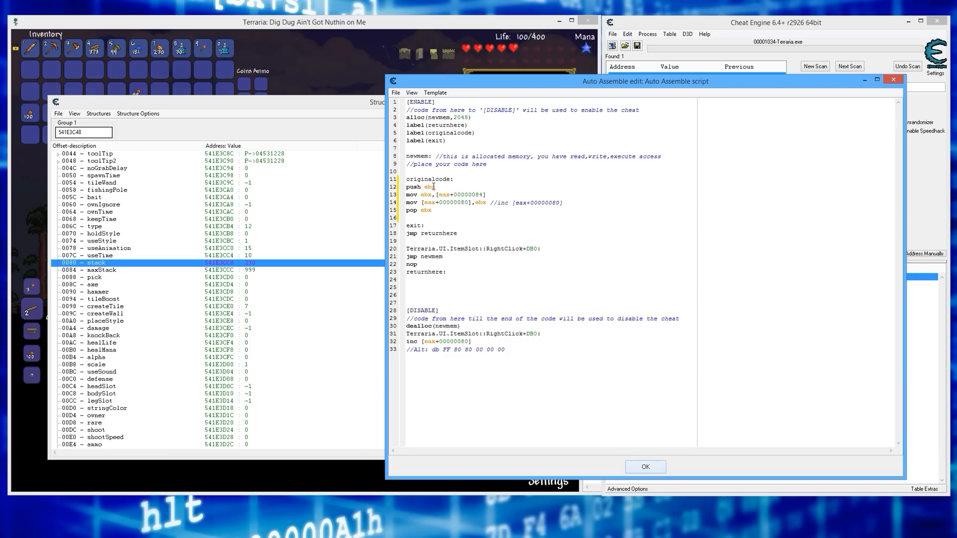
mouse_move(645, 373)
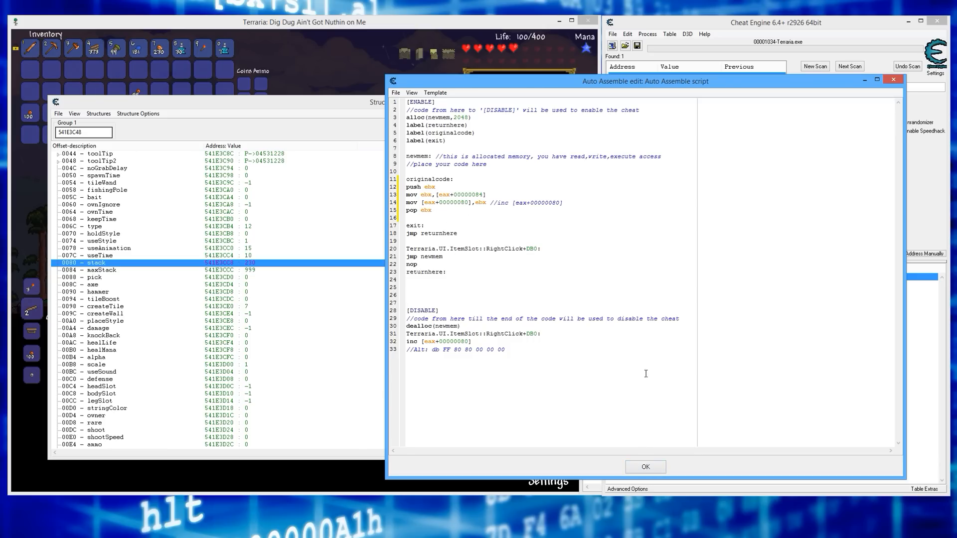
click(645, 467)
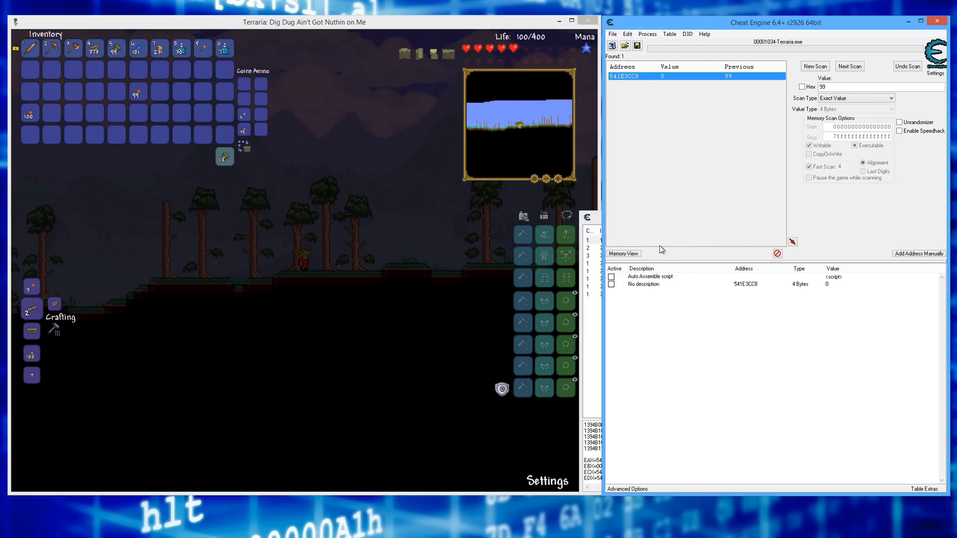
Activate the max-stack Auto Assemble script in the cheat table.
click(650, 276)
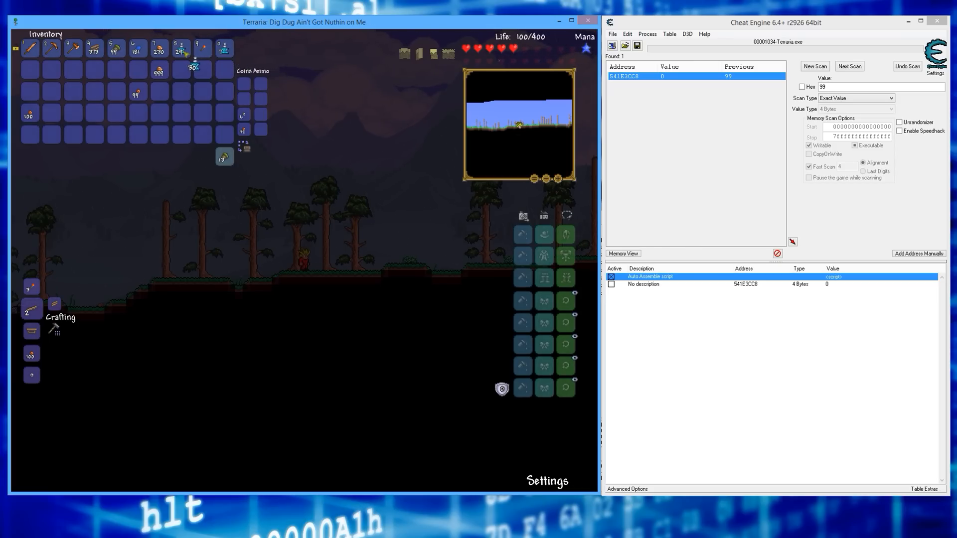
mouse_move(180, 66)
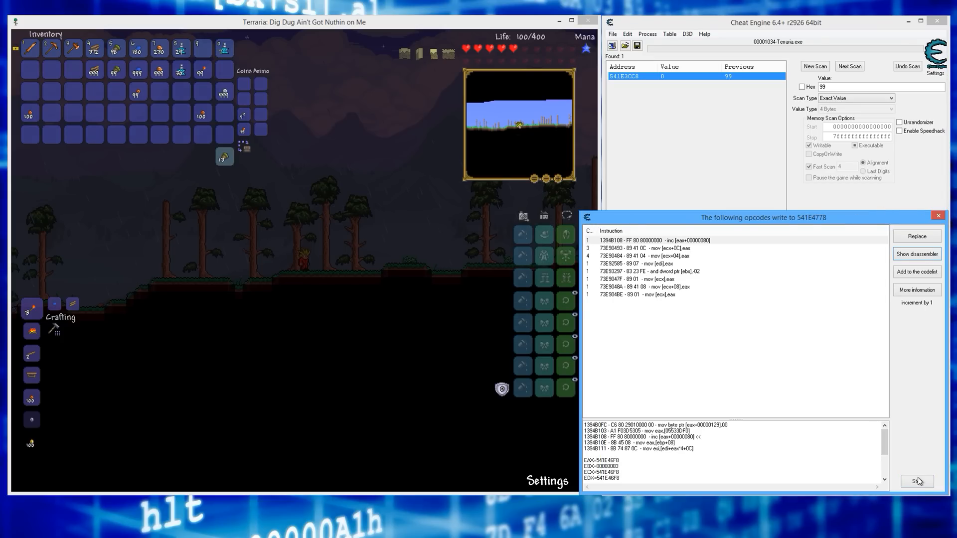
Stop tracking writes to the item address and close that list.
click(916, 482)
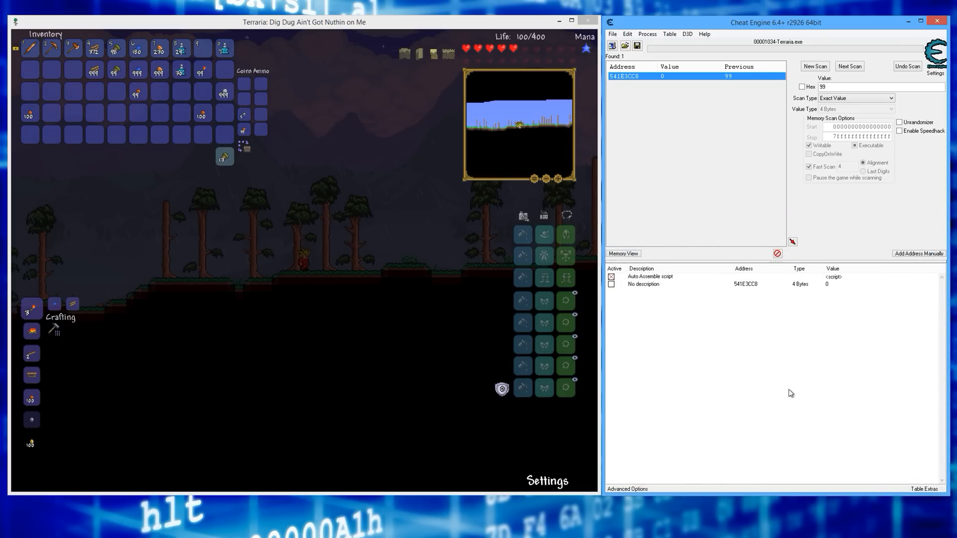